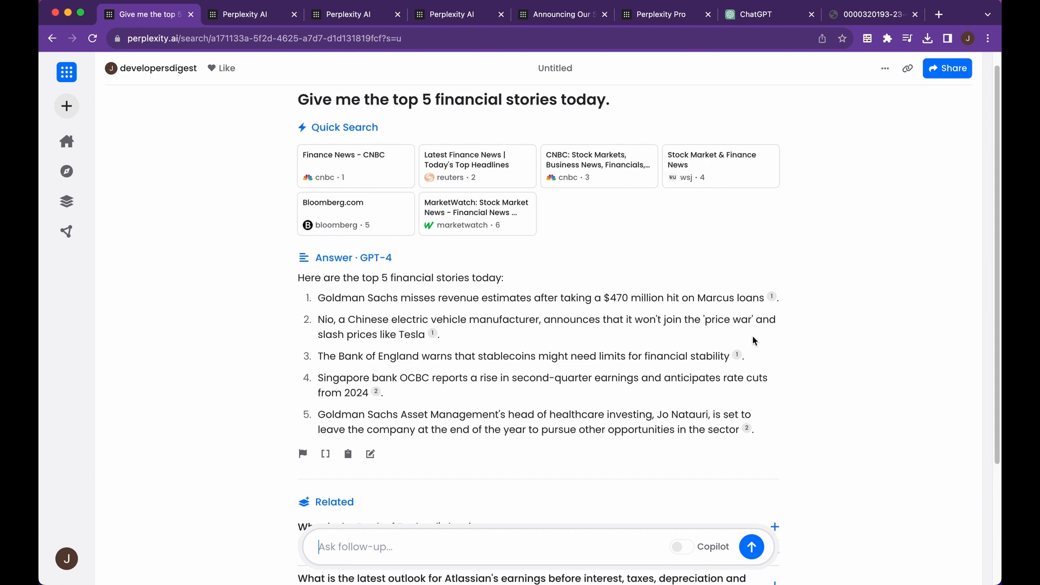
pyautogui.moveTo(661, 355)
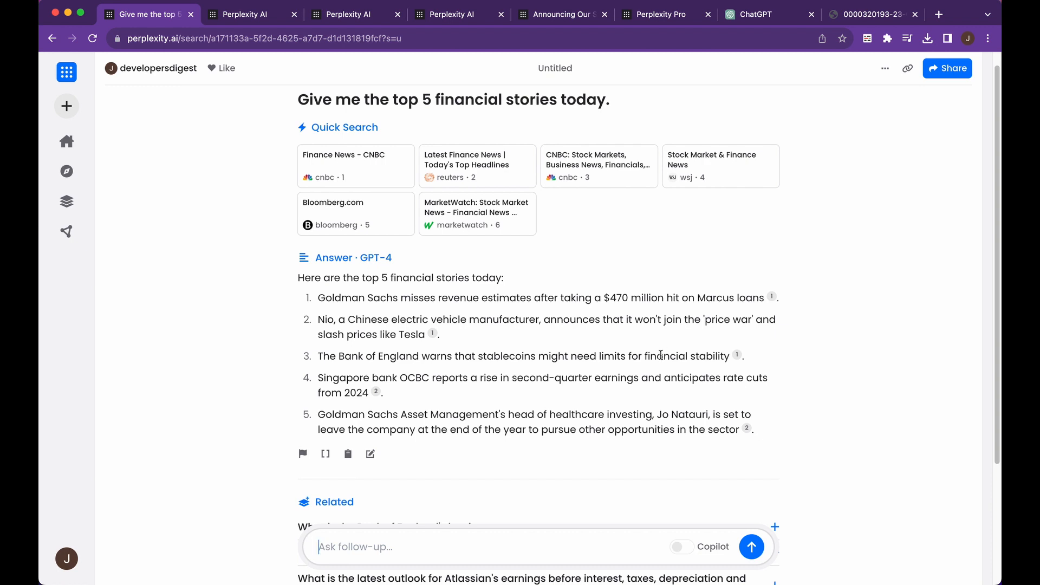
# Attach the 10-Q PDF and ask 'How did apple do this quarter?'.
pyautogui.scroll(-3)
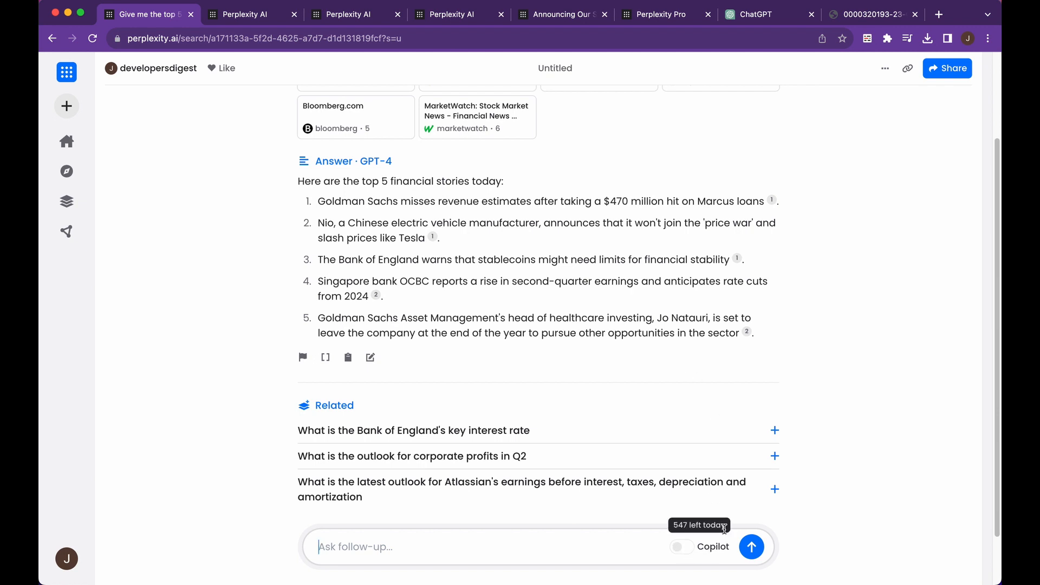
pyautogui.moveTo(691, 551)
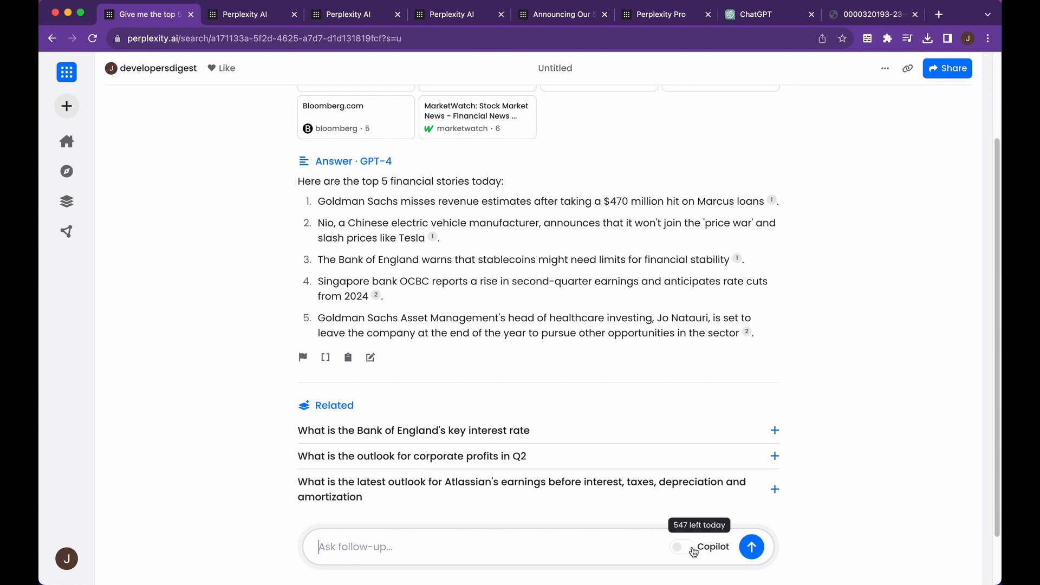
pyautogui.moveTo(388, 285)
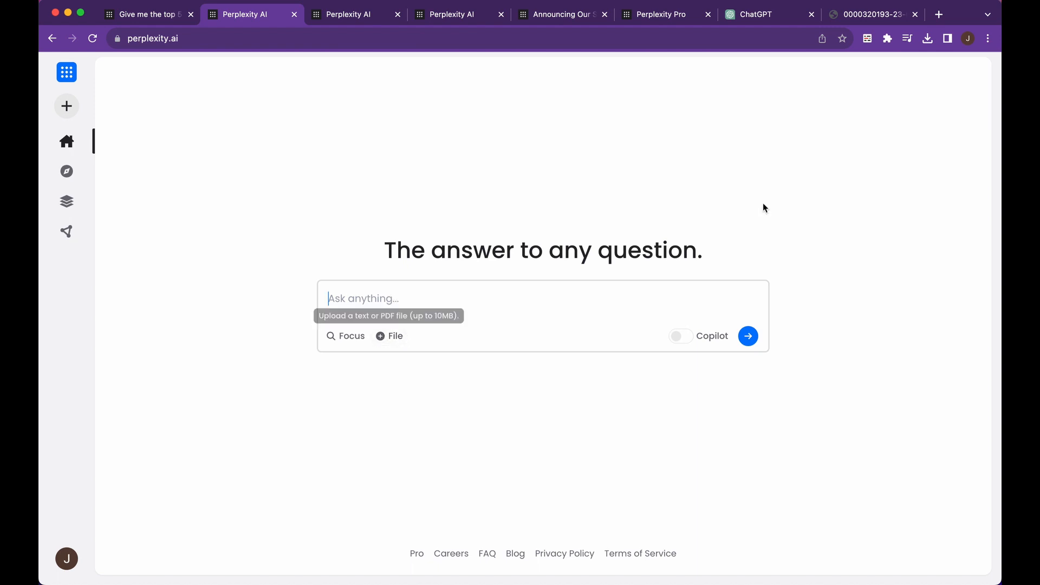
pyautogui.moveTo(928, 39)
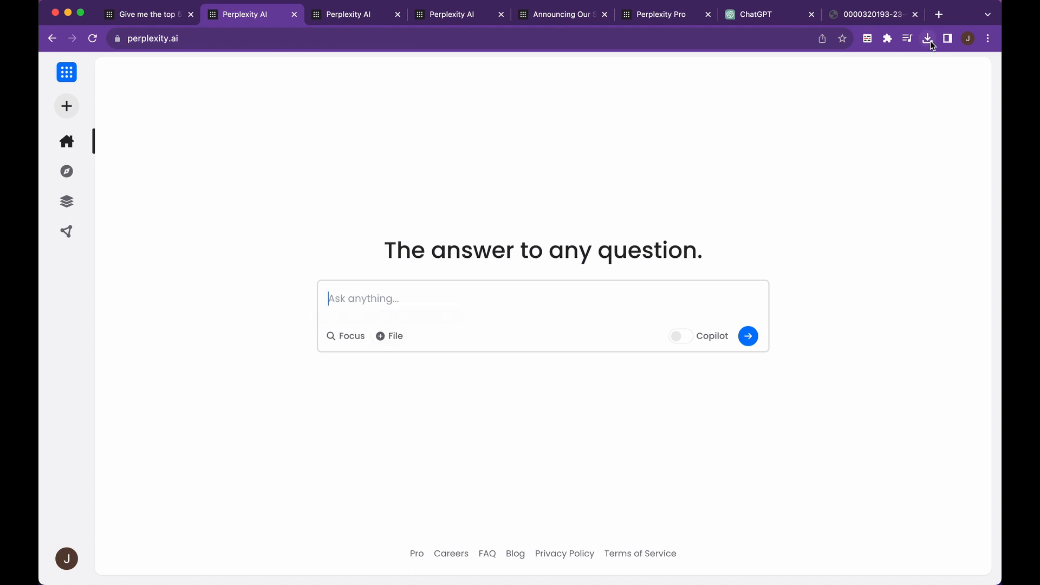
pyautogui.click(927, 37)
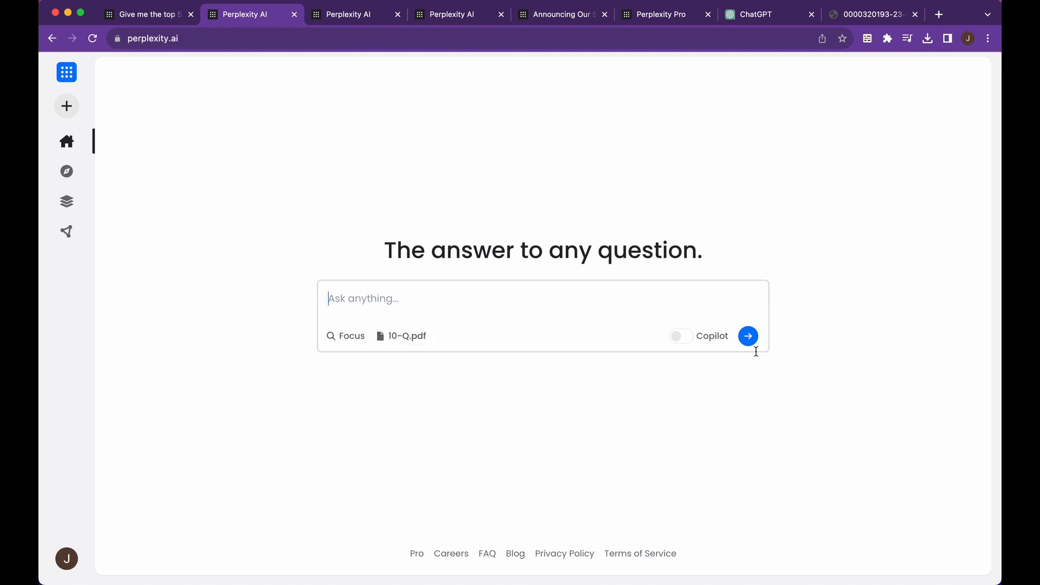
pyautogui.write('How did')
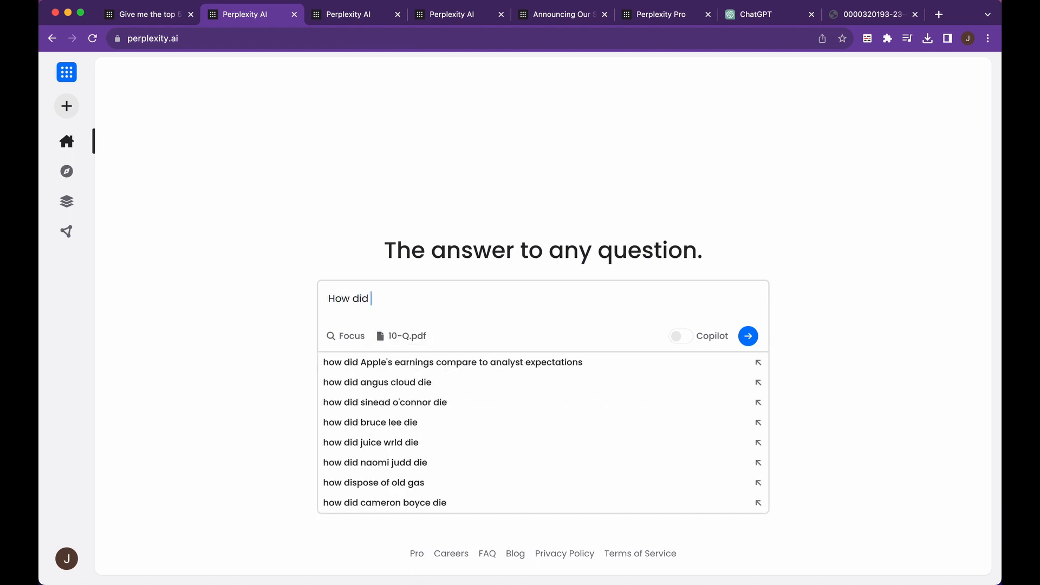
pyautogui.write('apple do this qu')
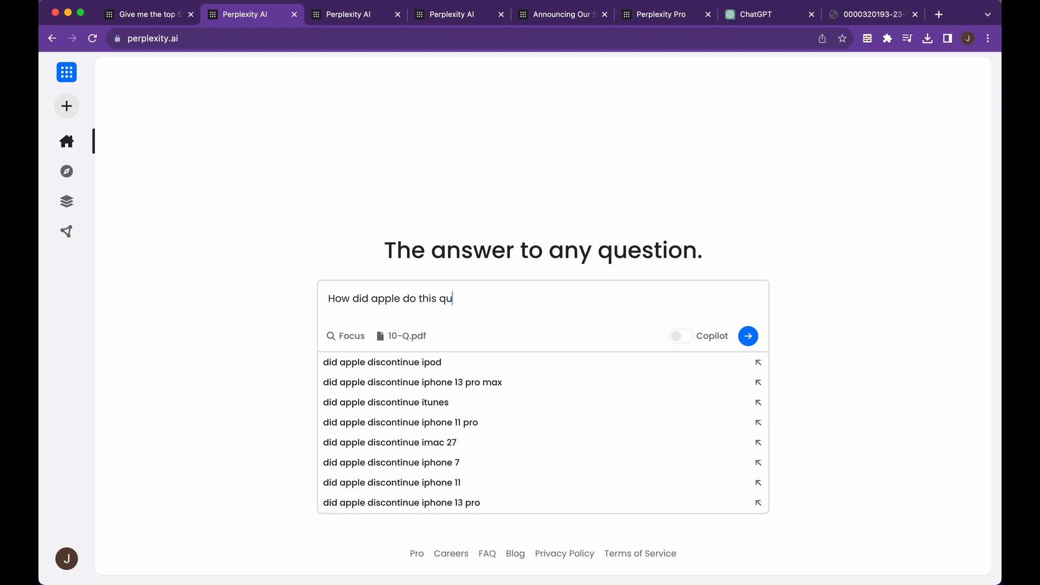
pyautogui.write('arter?')
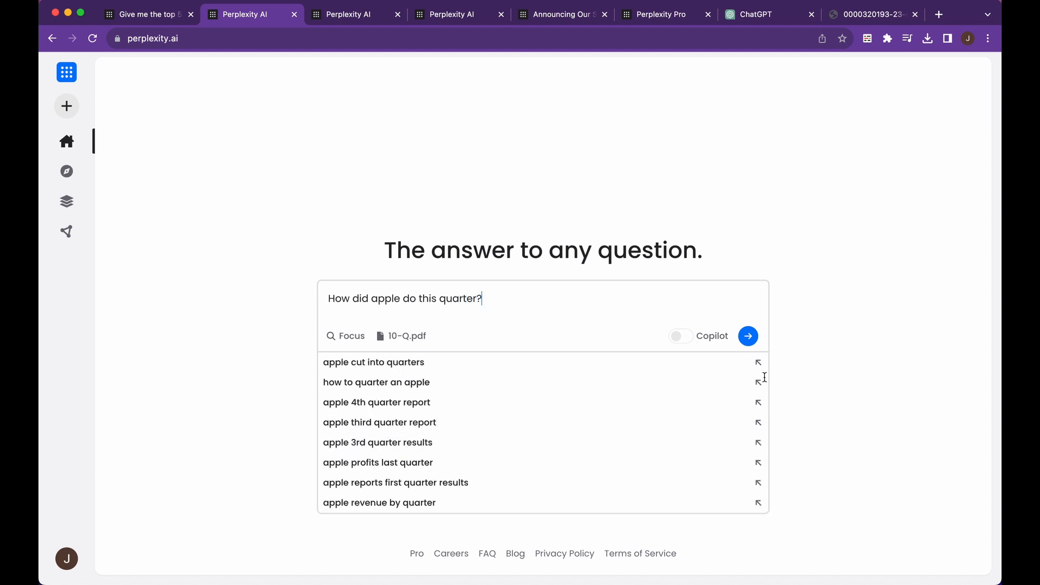
pyautogui.click(747, 336)
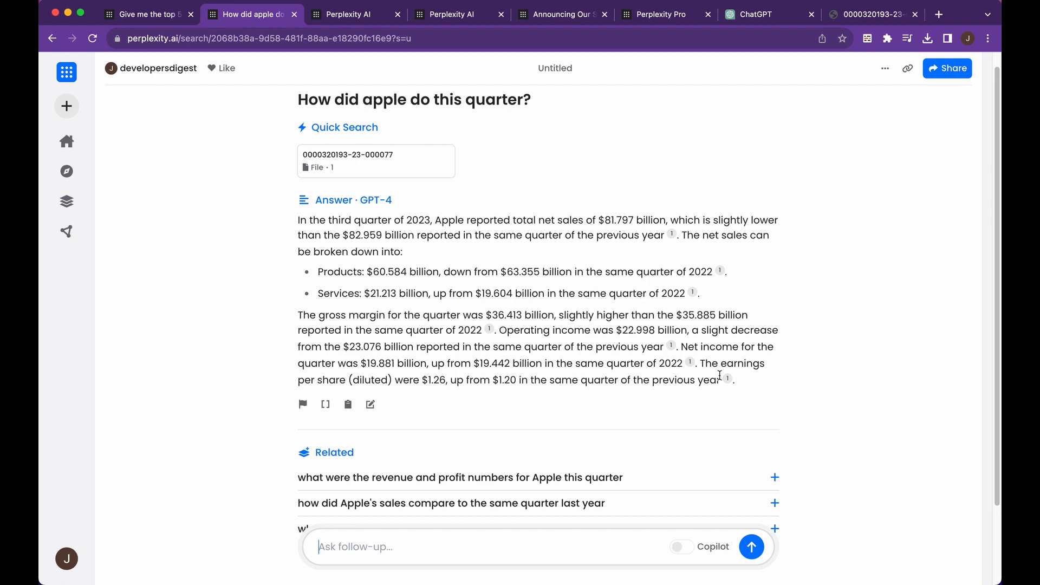
pyautogui.moveTo(445, 260)
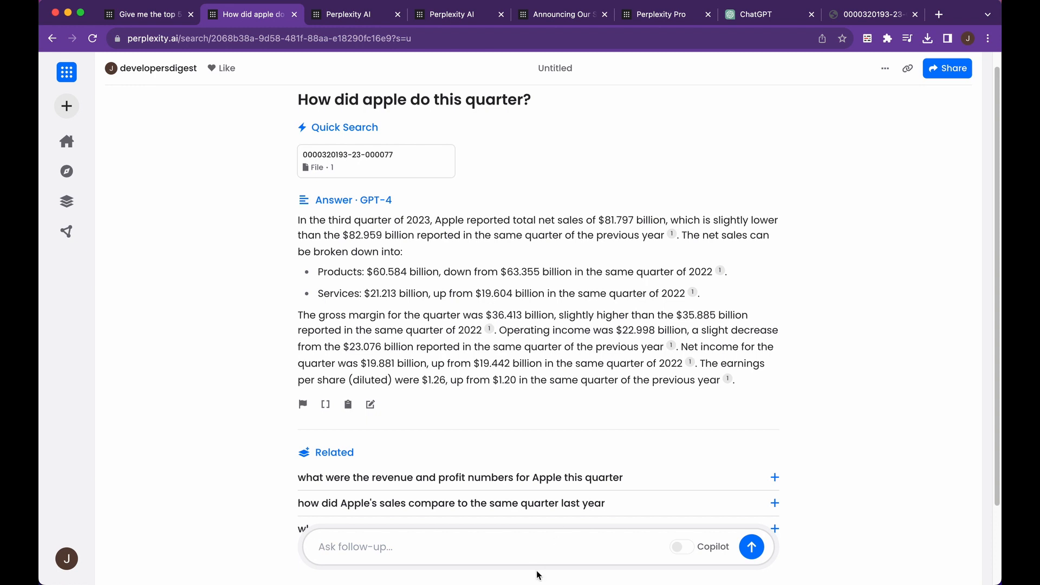
pyautogui.moveTo(525, 547)
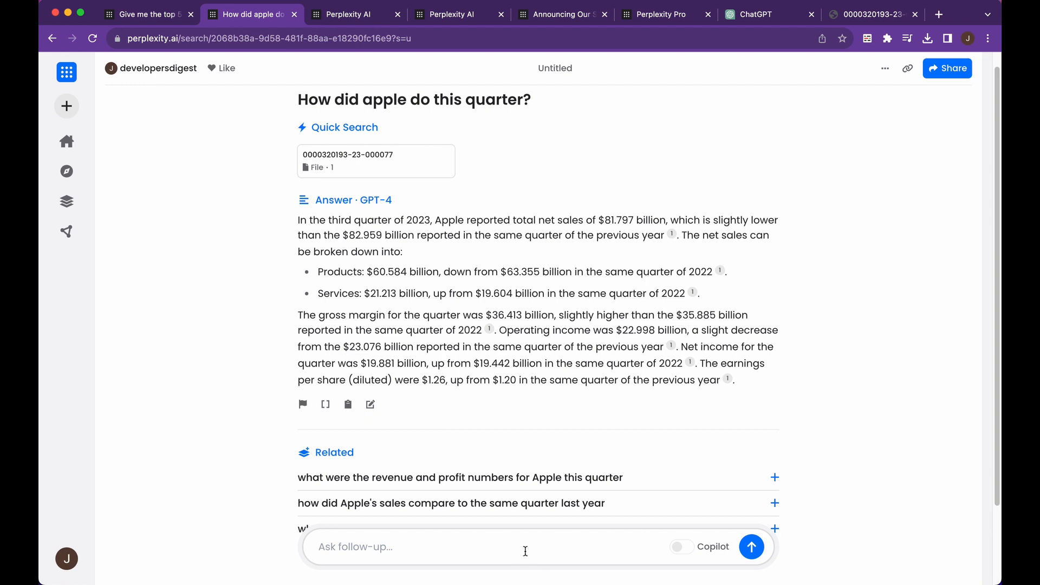
# Send the follow-up 'What were ipad sales?' and scroll through the answer.
pyautogui.write('What were ipa')
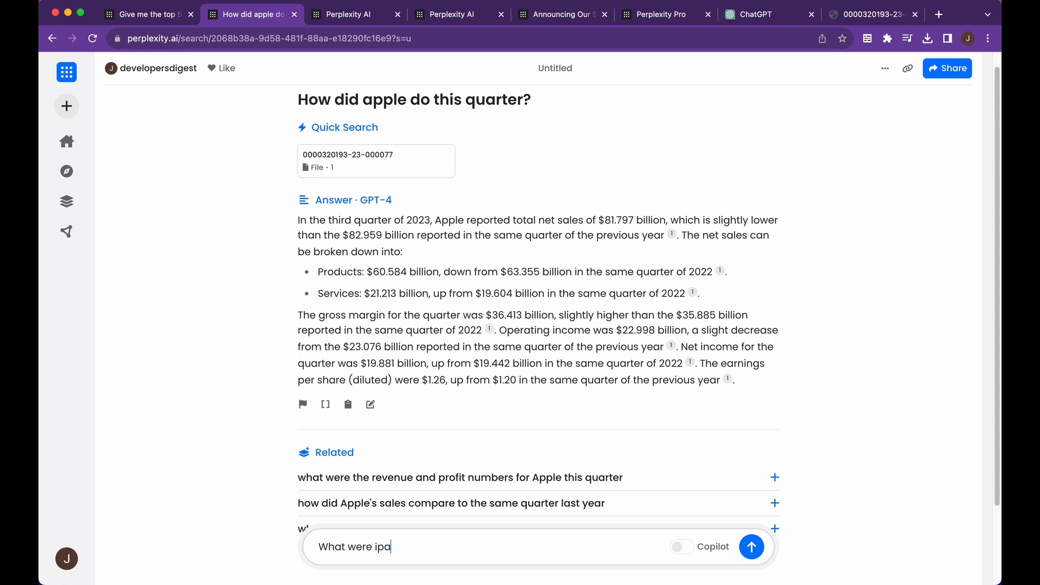
pyautogui.click(752, 547)
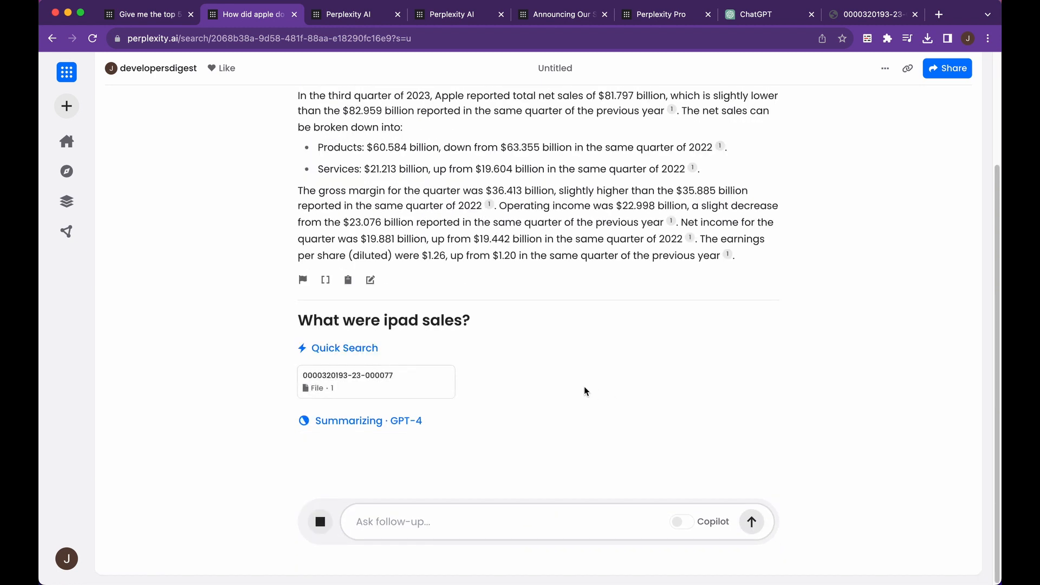
pyautogui.scroll(-3)
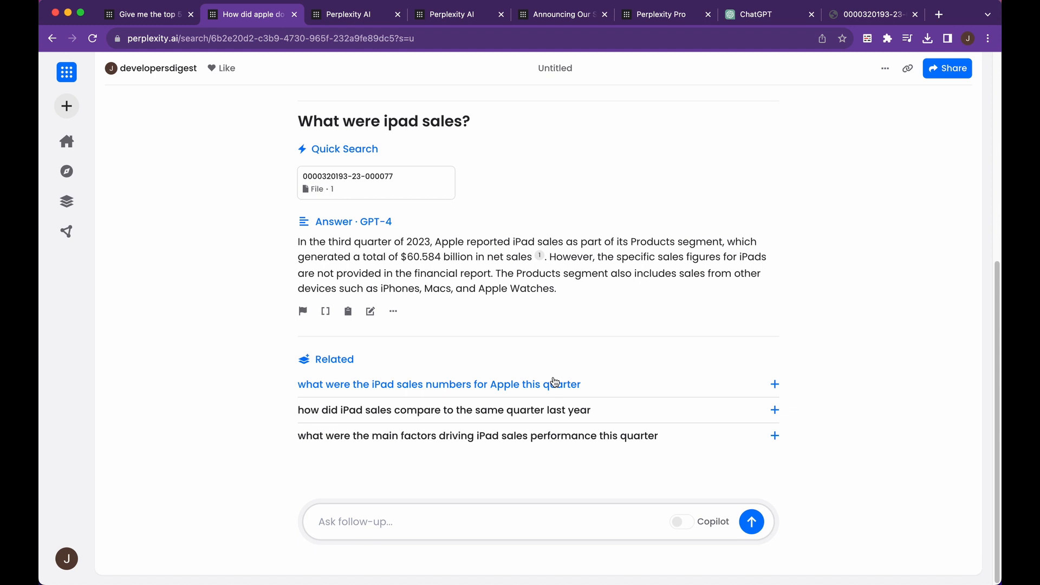
pyautogui.moveTo(452, 210)
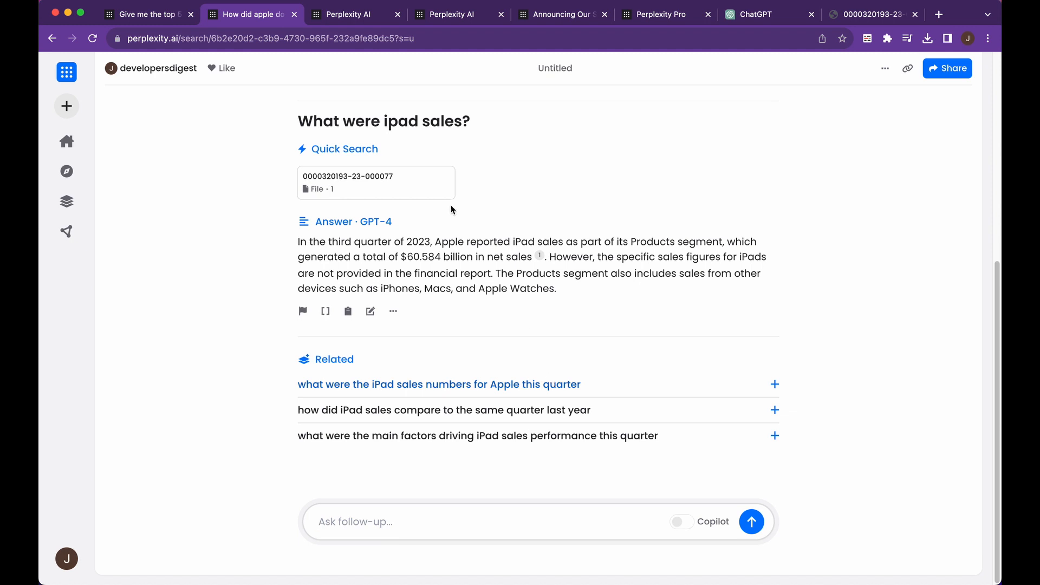
pyautogui.moveTo(640, 173)
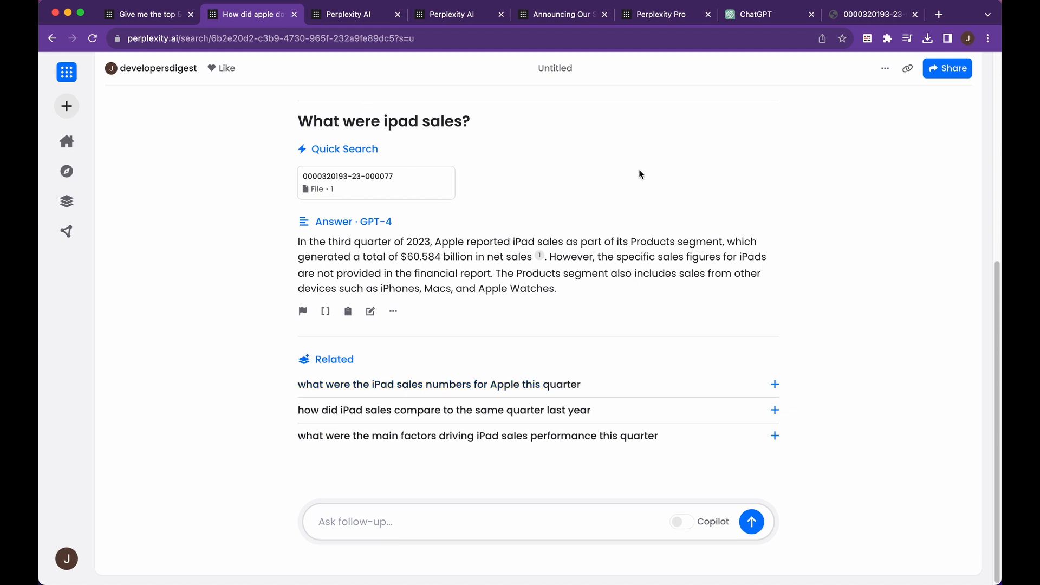
pyautogui.moveTo(907, 68)
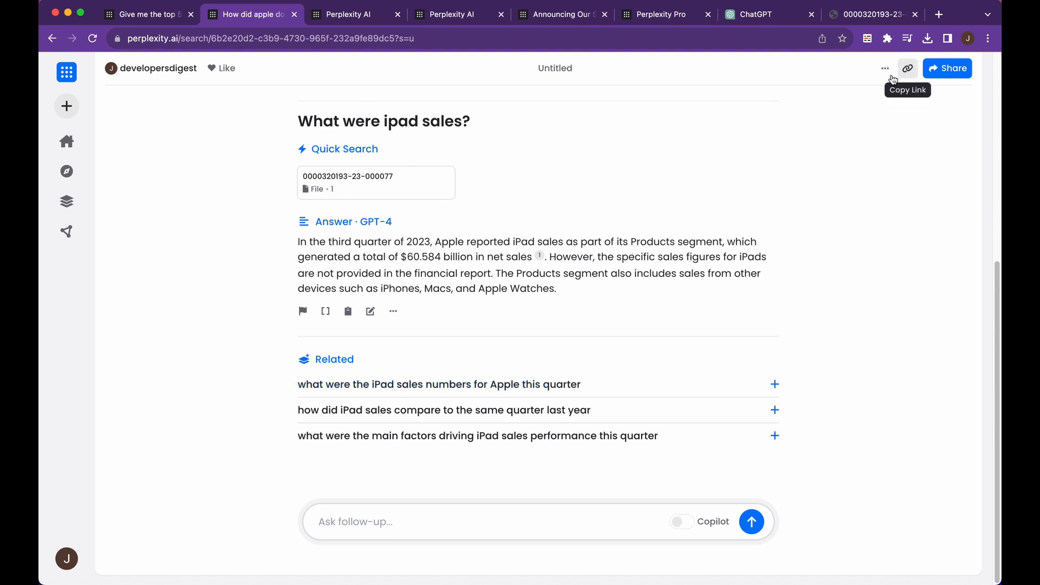
pyautogui.moveTo(872, 173)
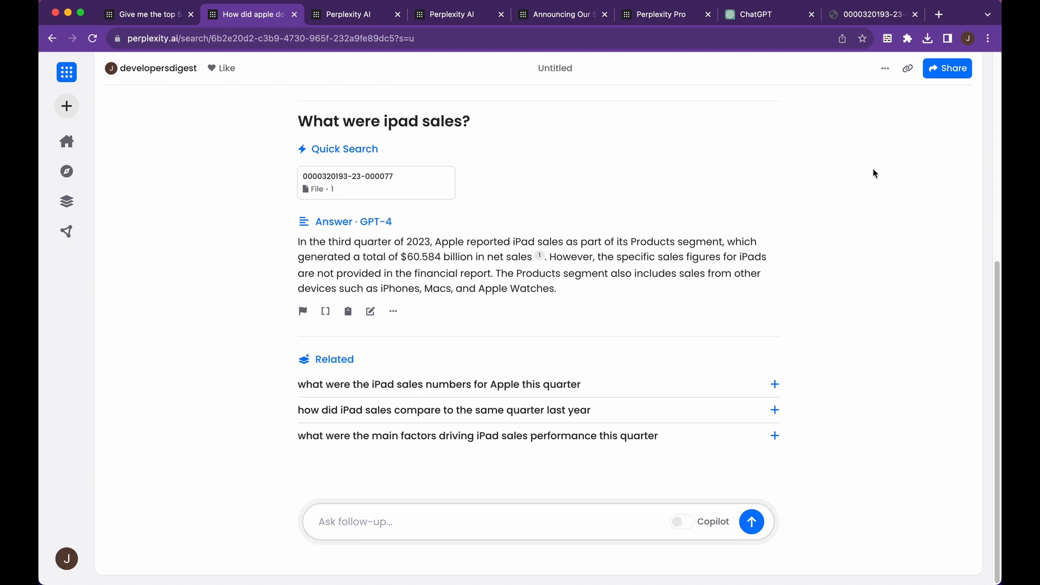
pyautogui.moveTo(751, 521)
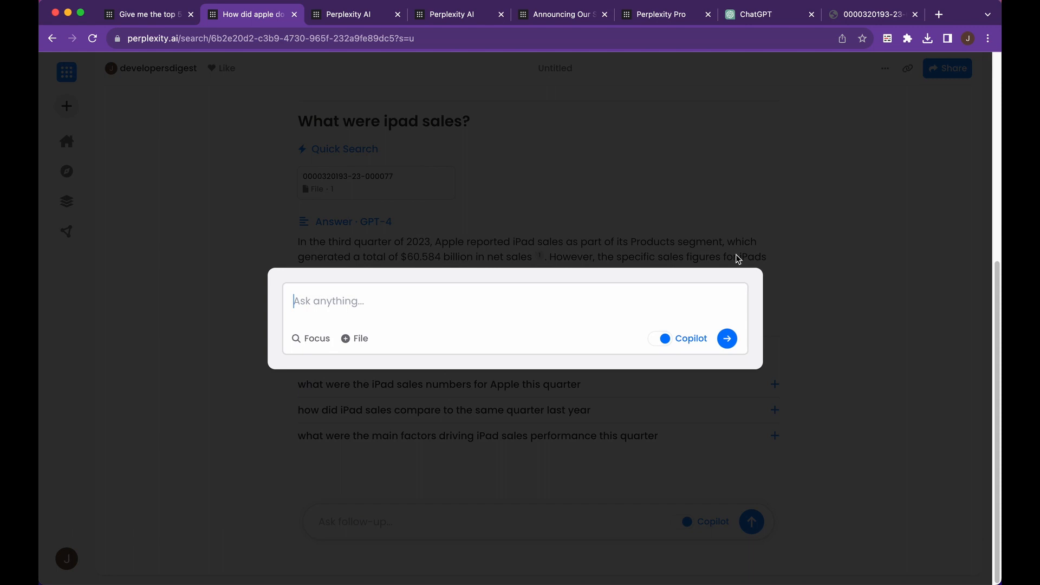
pyautogui.moveTo(591, 309)
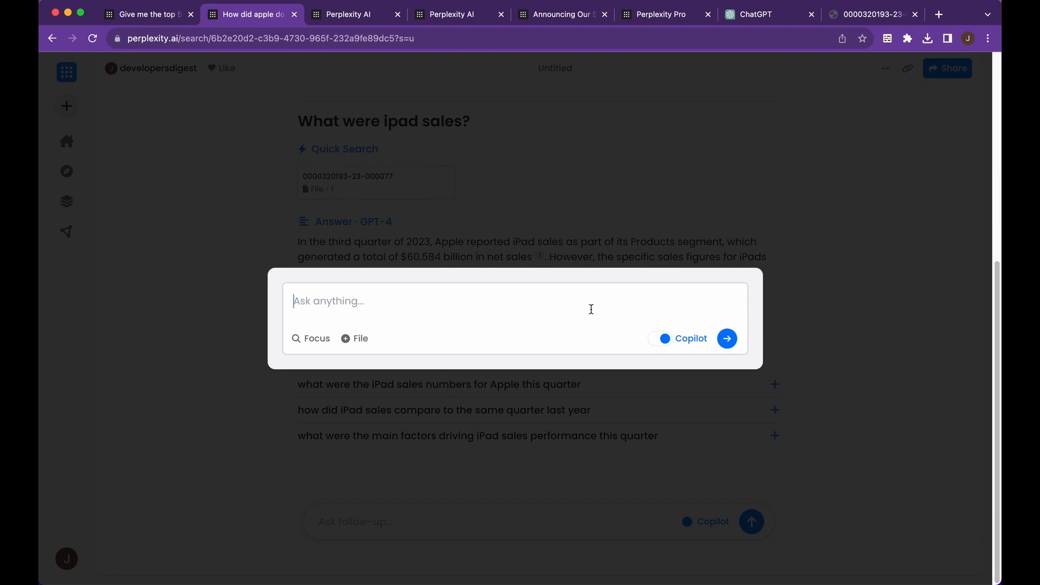
# Ask 'Give me the latest news' with Copilot enabled.
pyautogui.click(465, 301)
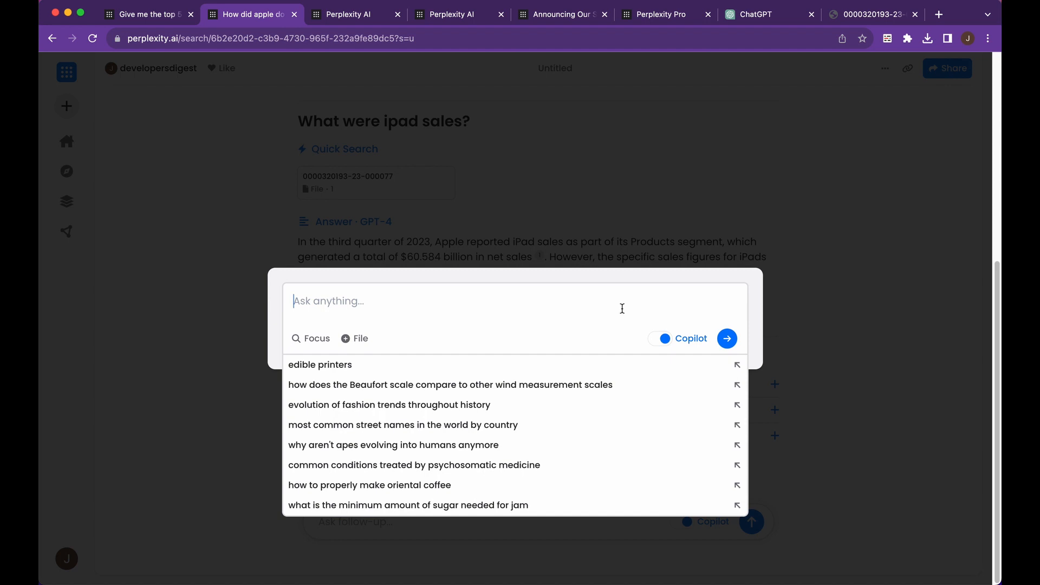
pyautogui.write('Give me')
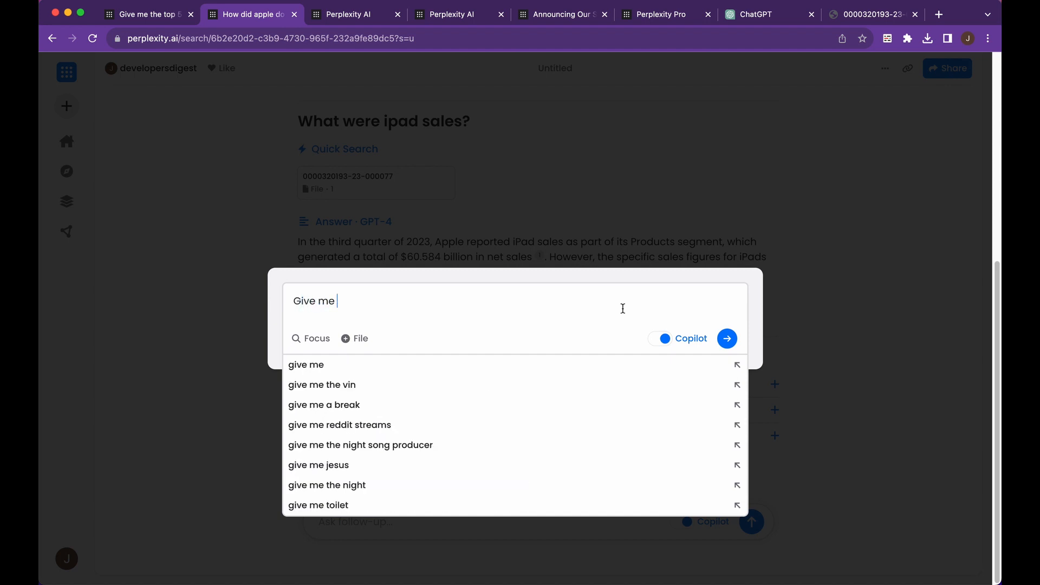
pyautogui.write('the latest new')
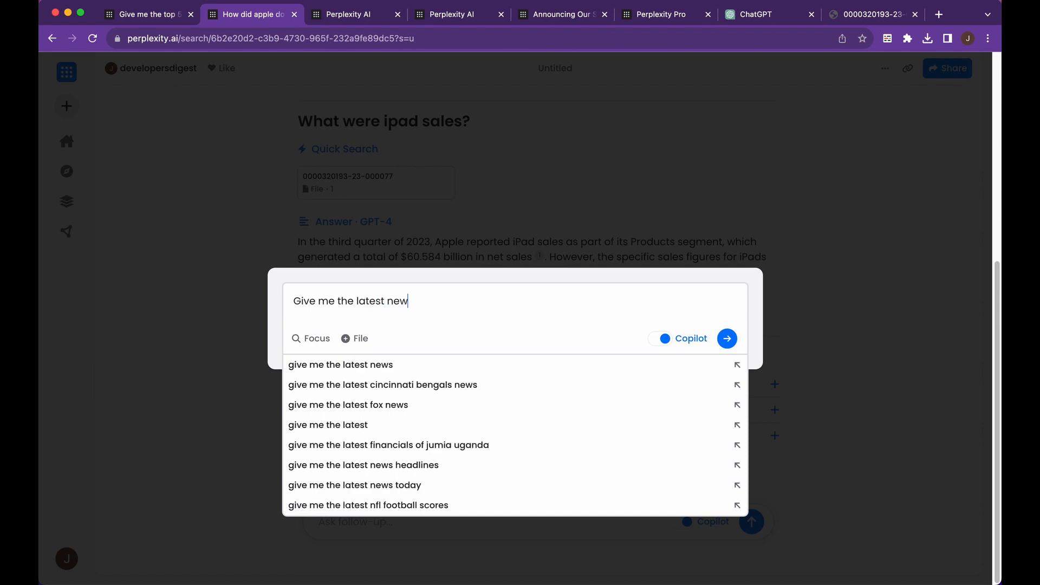
pyautogui.write('s')
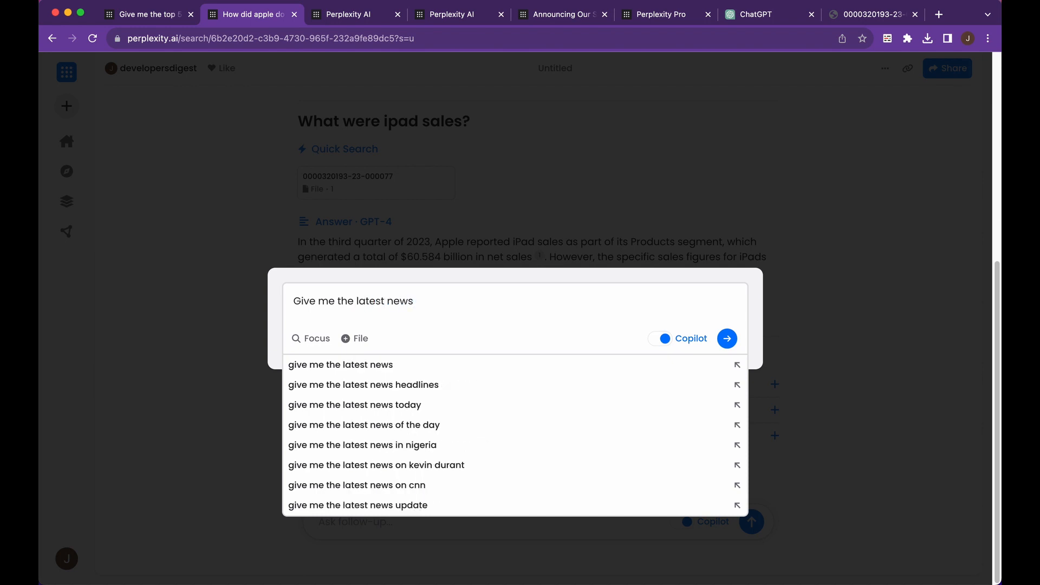
pyautogui.click(727, 338)
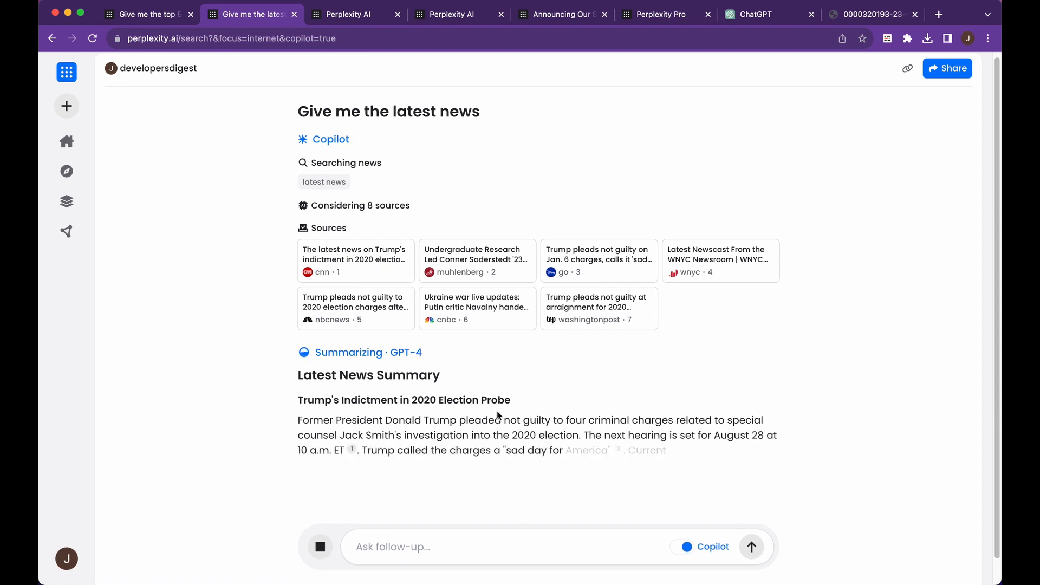
# Scroll through the eight-source news summary and bring up a new question dialog.
pyautogui.scroll(-3)
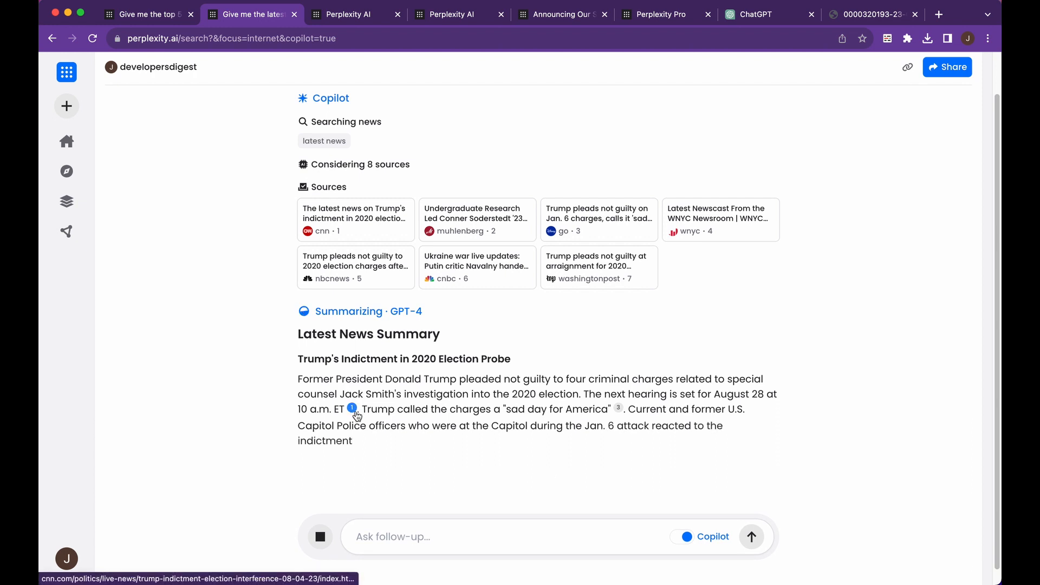
pyautogui.moveTo(383, 243)
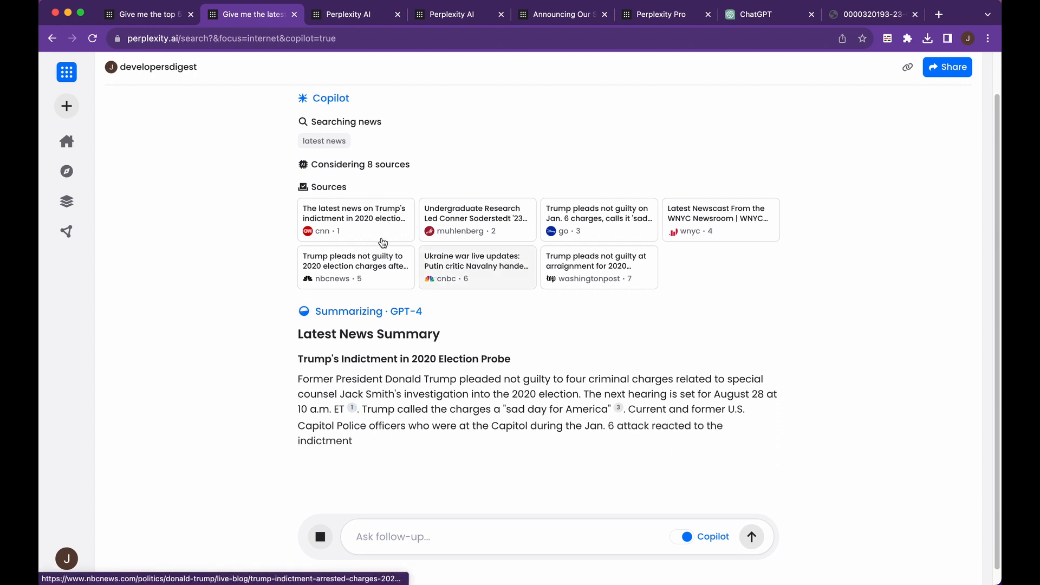
pyautogui.moveTo(574, 399)
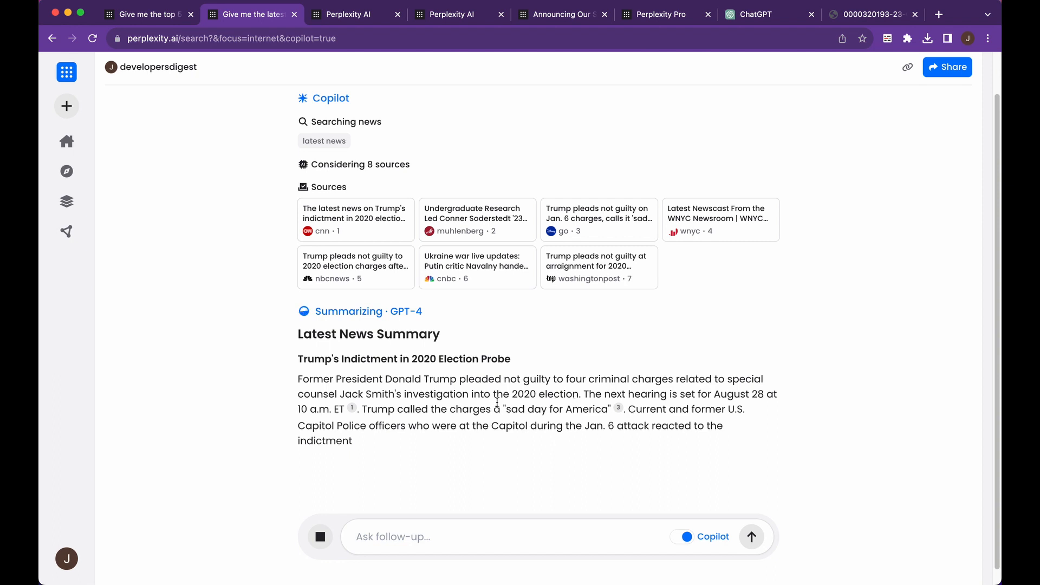
pyautogui.scroll(-3)
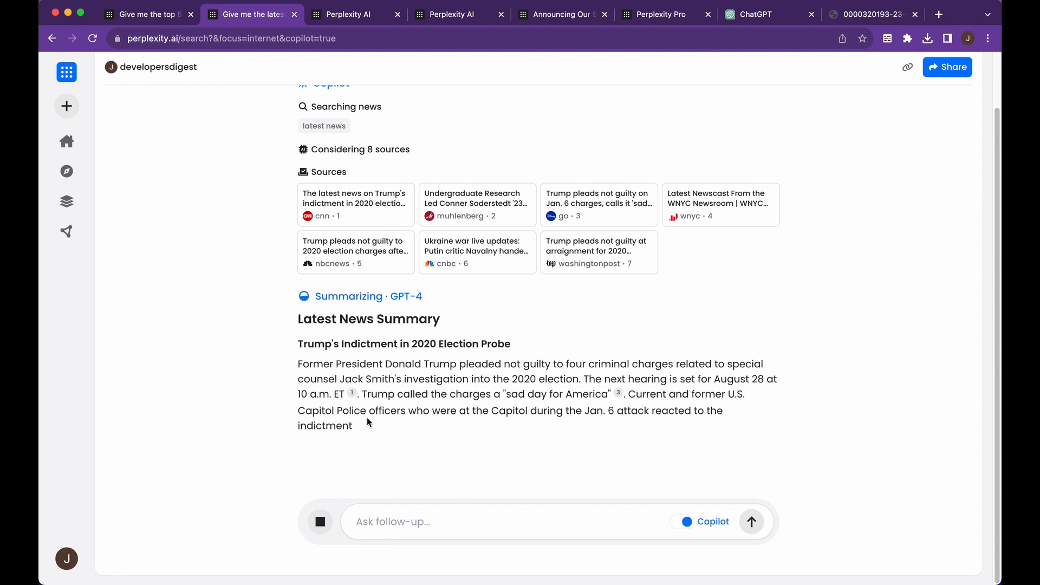
pyautogui.moveTo(545, 496)
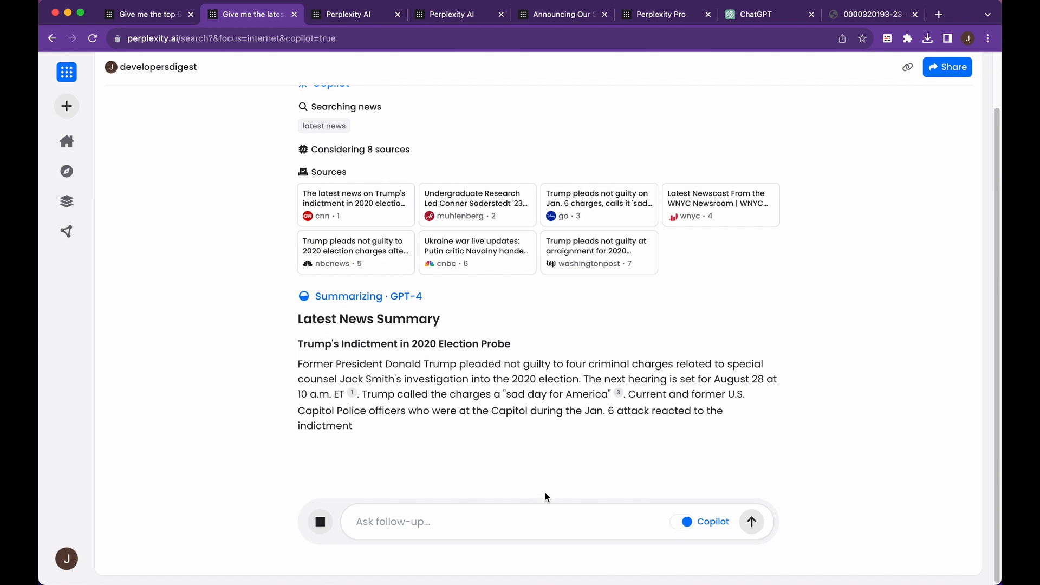
pyautogui.click(483, 521)
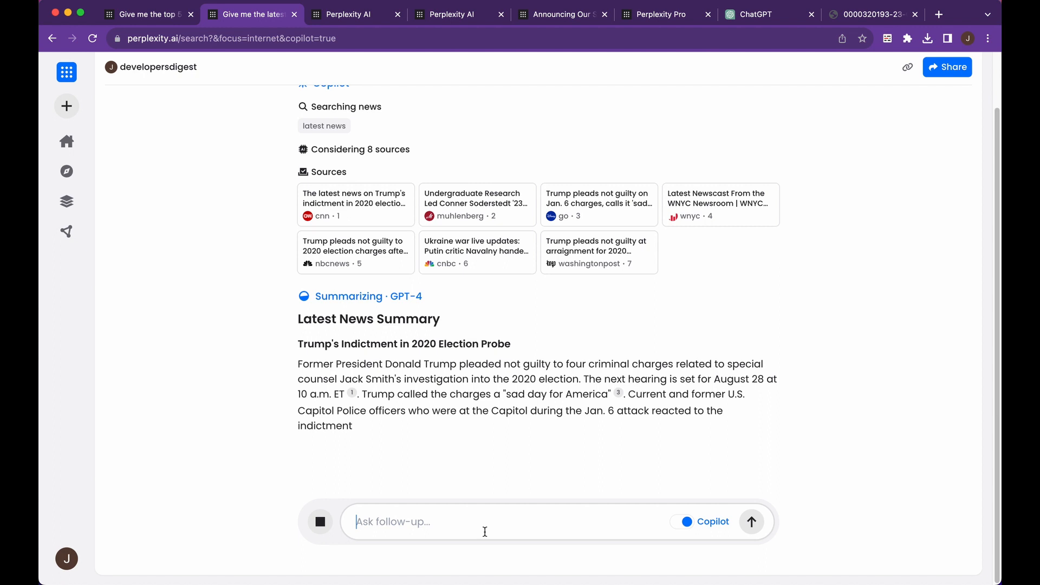
pyautogui.scroll(3)
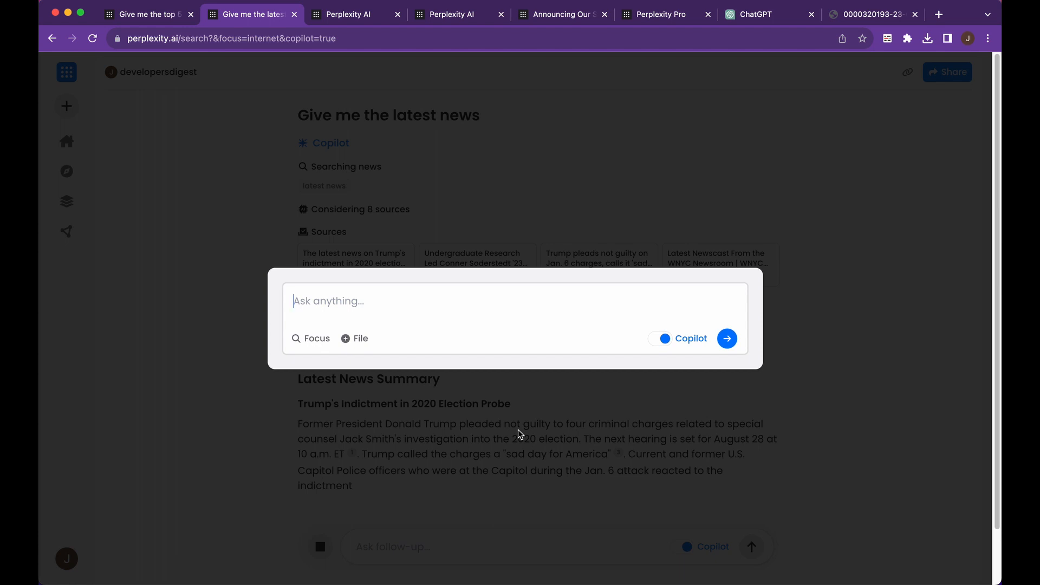
# Submit the Copilot question about what's new in langchain.
pyautogui.write('Tell')
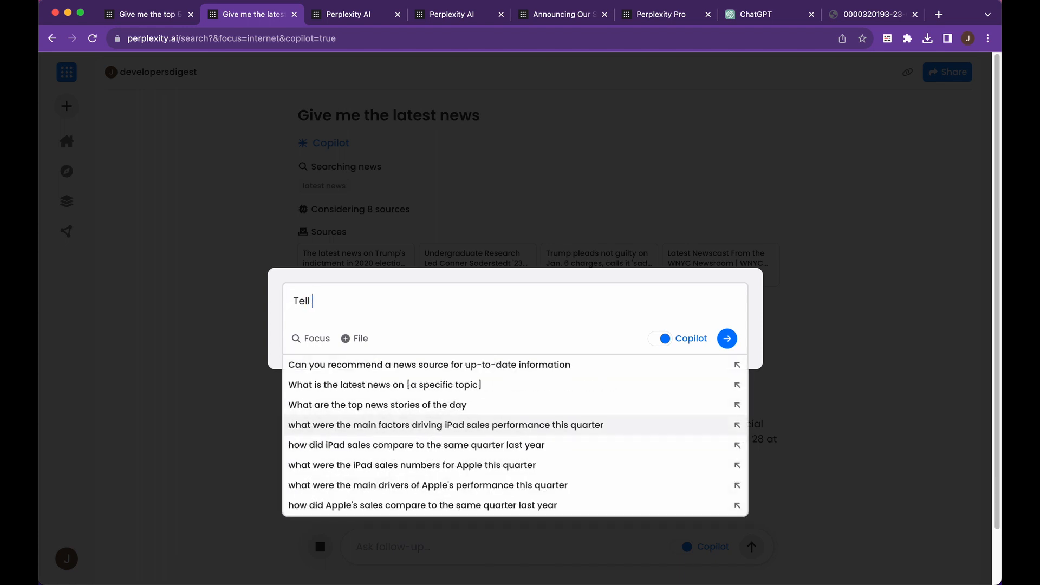
pyautogui.write('me about whats new in')
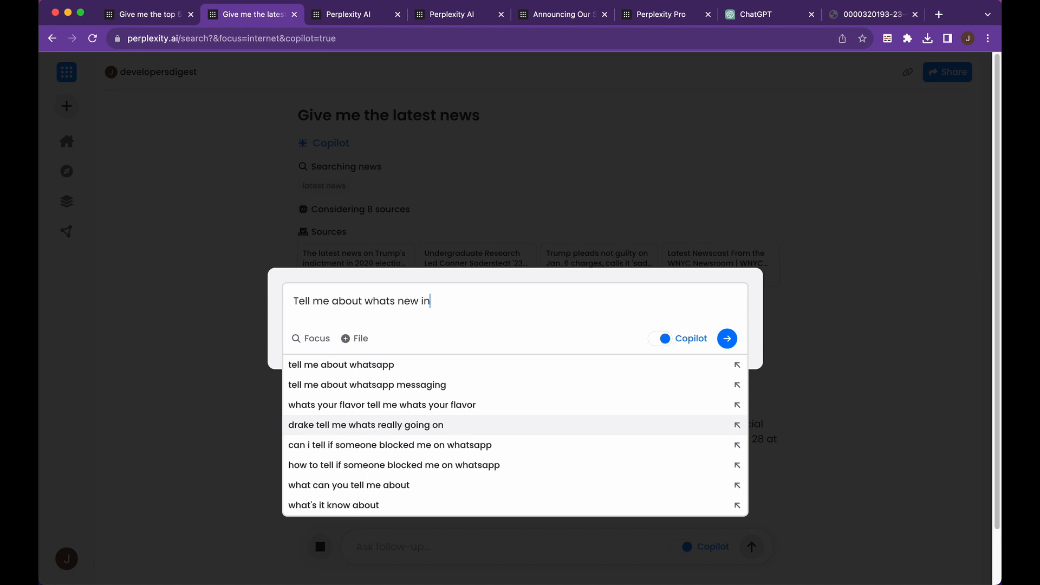
pyautogui.click(726, 338)
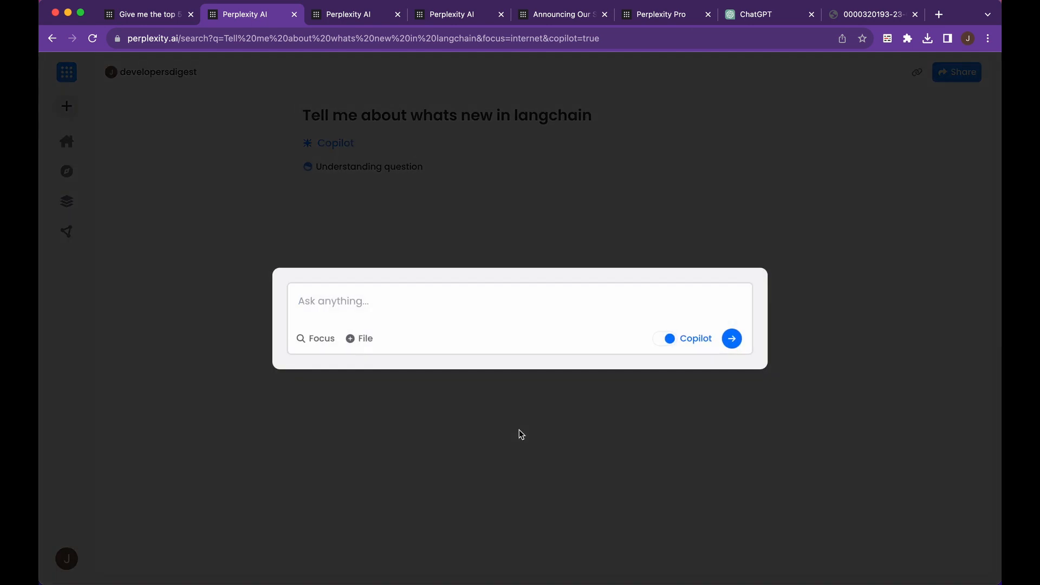
# Ask what's new with OpenAI, then switch to a fresh Perplexity home tab.
pyautogui.write('Tell me about')
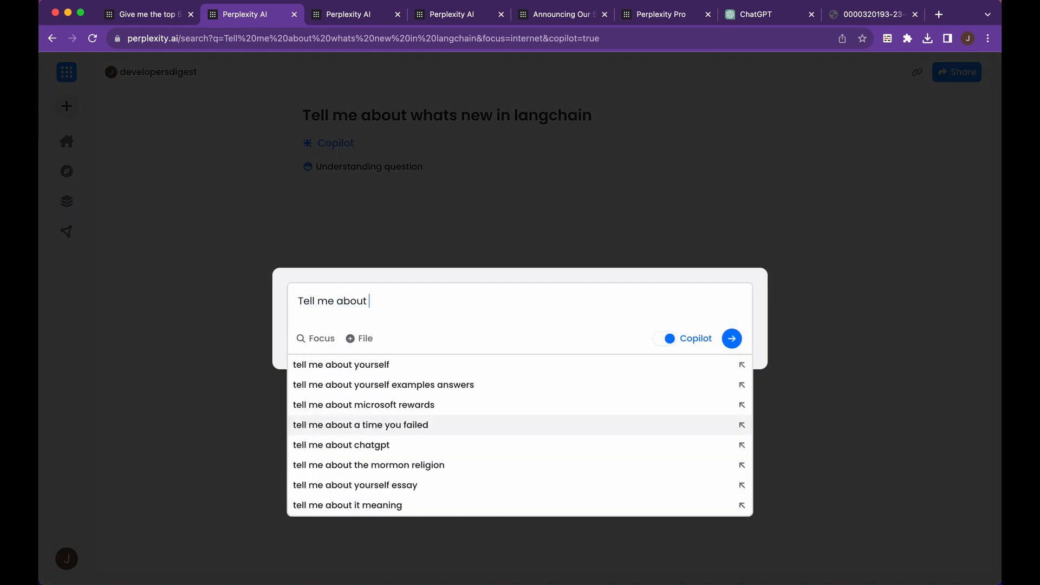
pyautogui.write('whats new with opena')
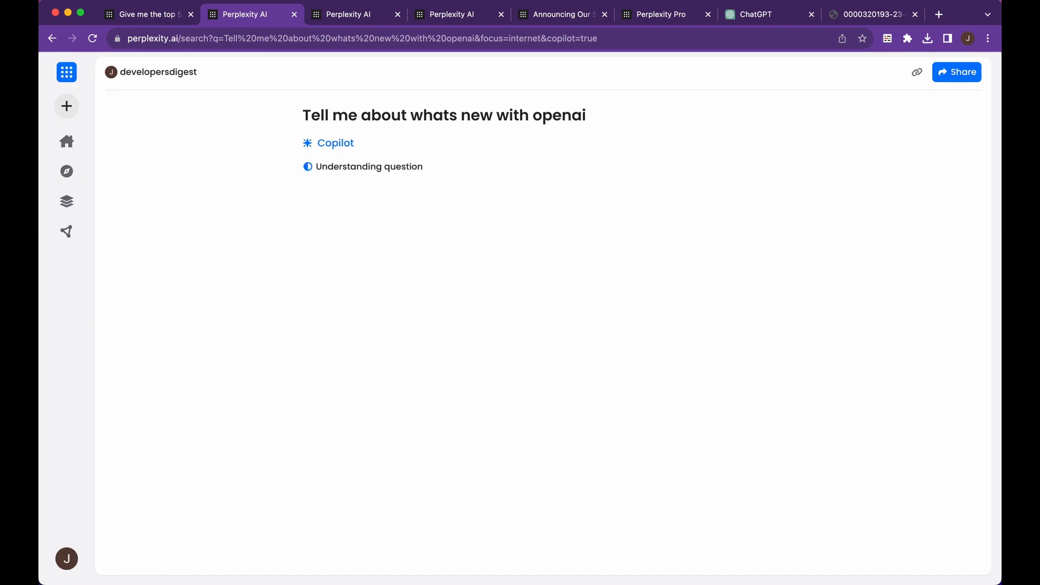
pyautogui.moveTo(530, 158)
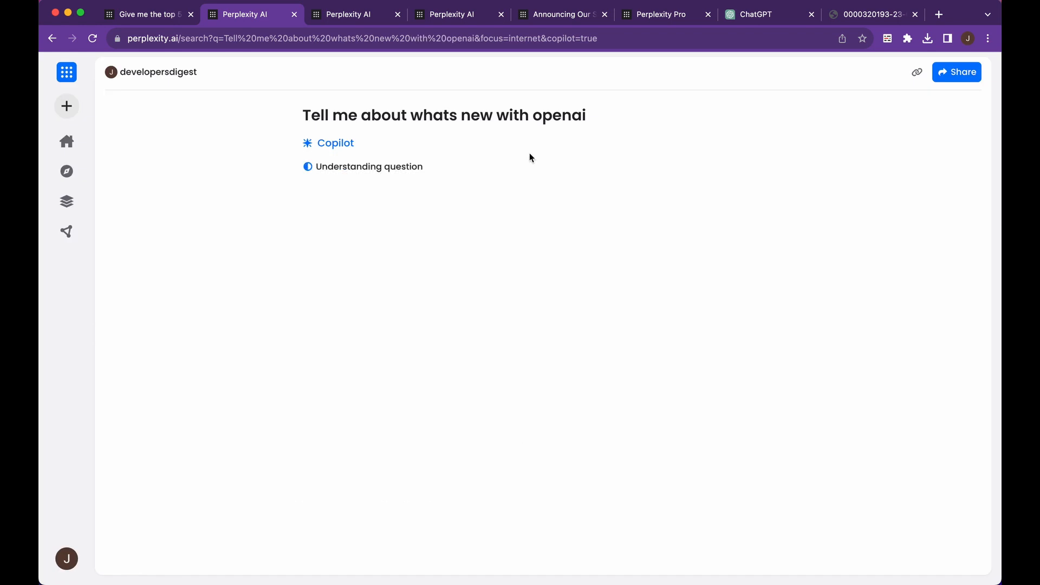
pyautogui.moveTo(452, 14)
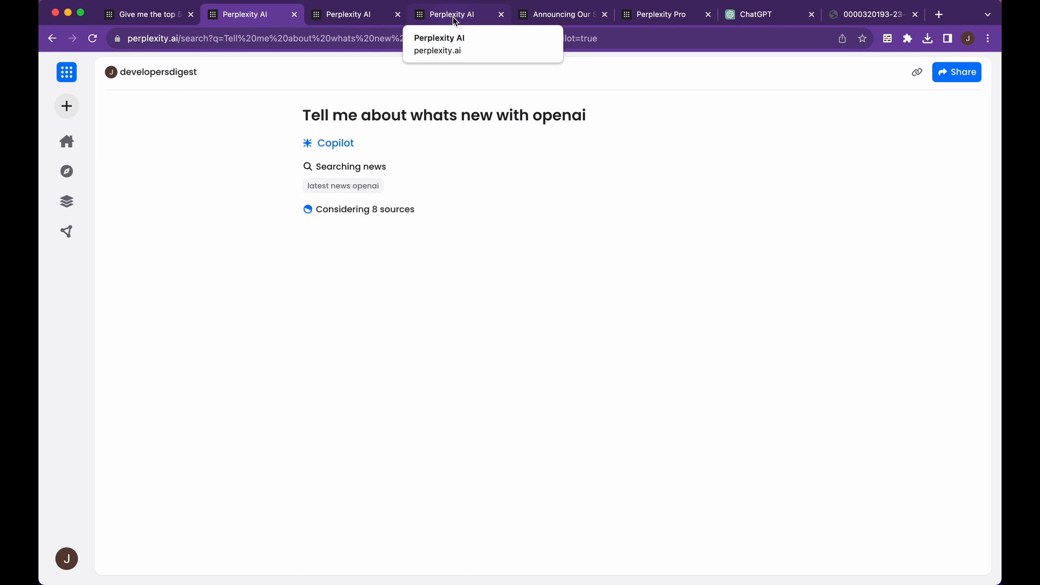
pyautogui.click(355, 14)
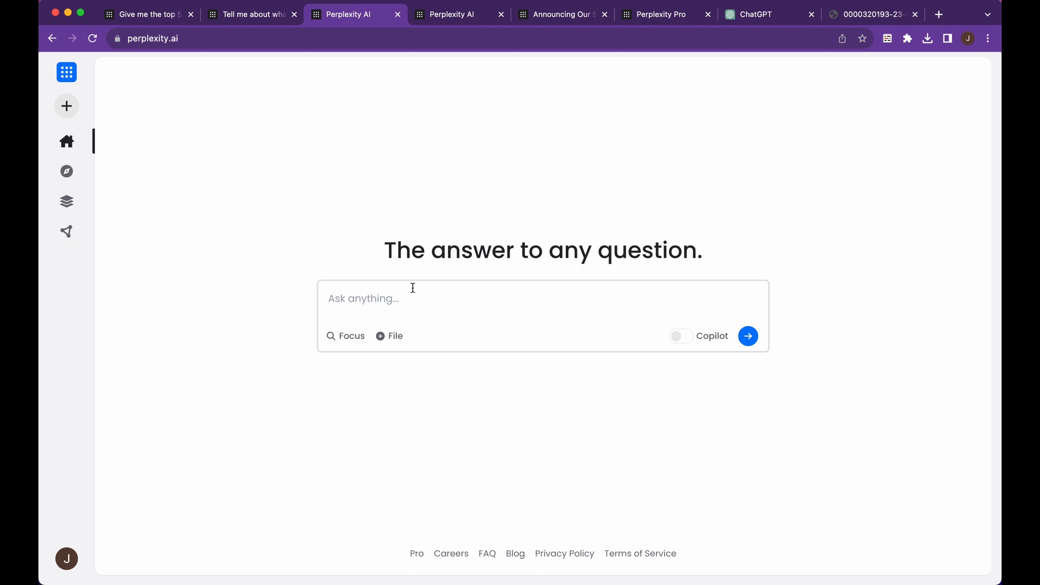
pyautogui.moveTo(613, 168)
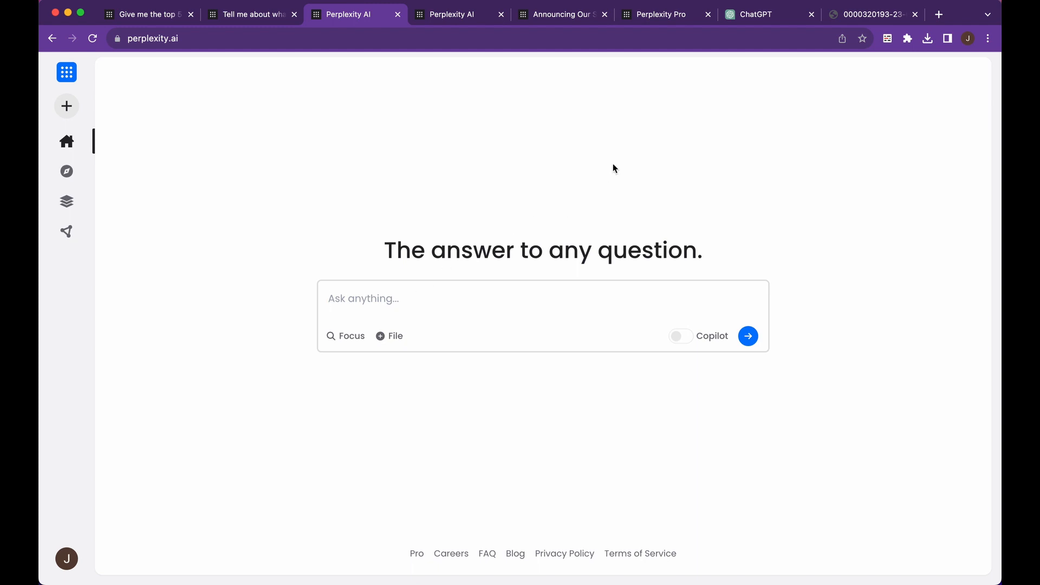
# Duplicate the ChatGPT Plus tab into a second copy.
pyautogui.click(753, 14)
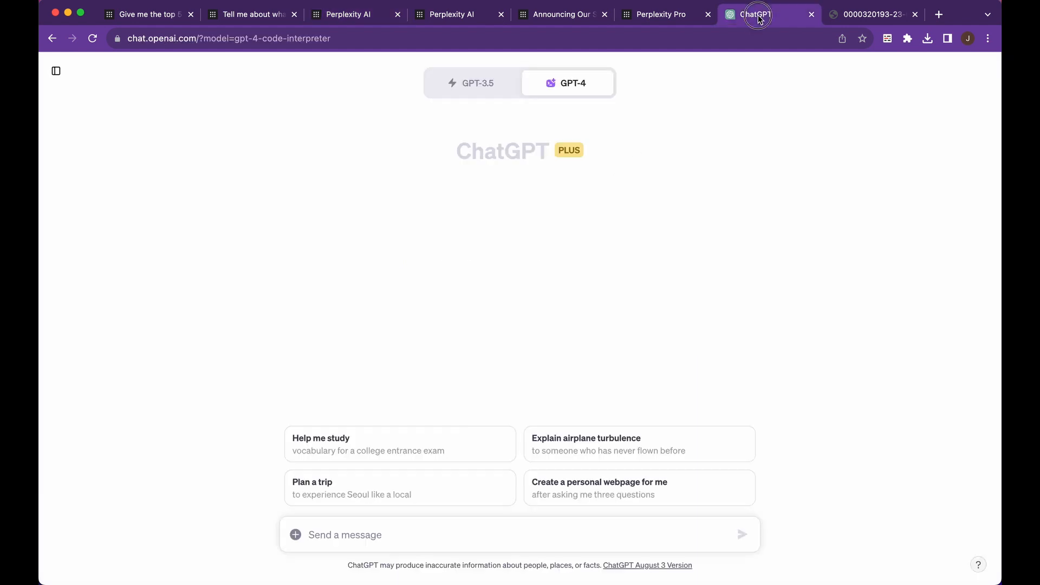
pyautogui.moveTo(675, 351)
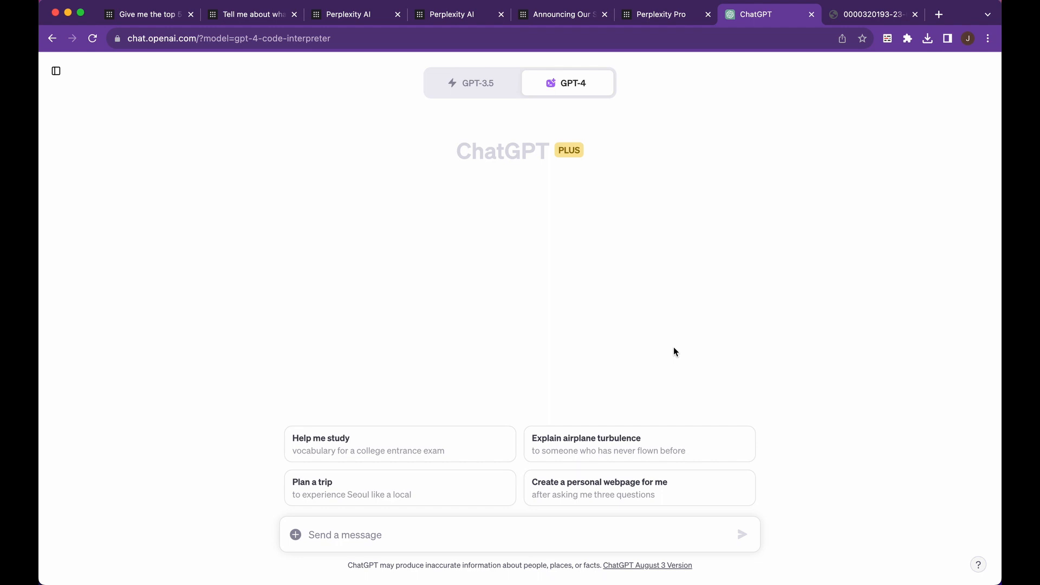
pyautogui.moveTo(762, 33)
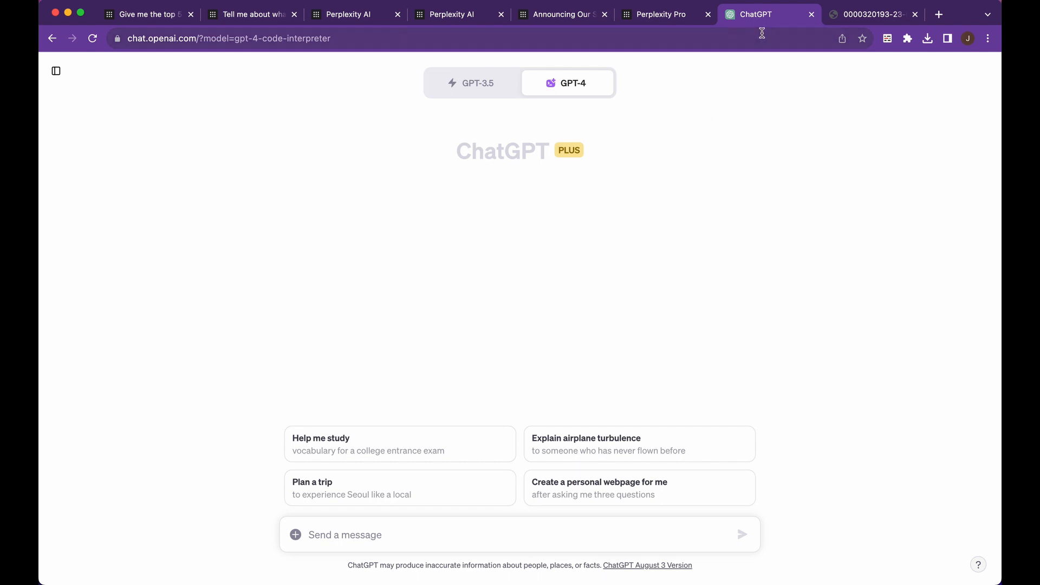
pyautogui.rightClick(753, 14)
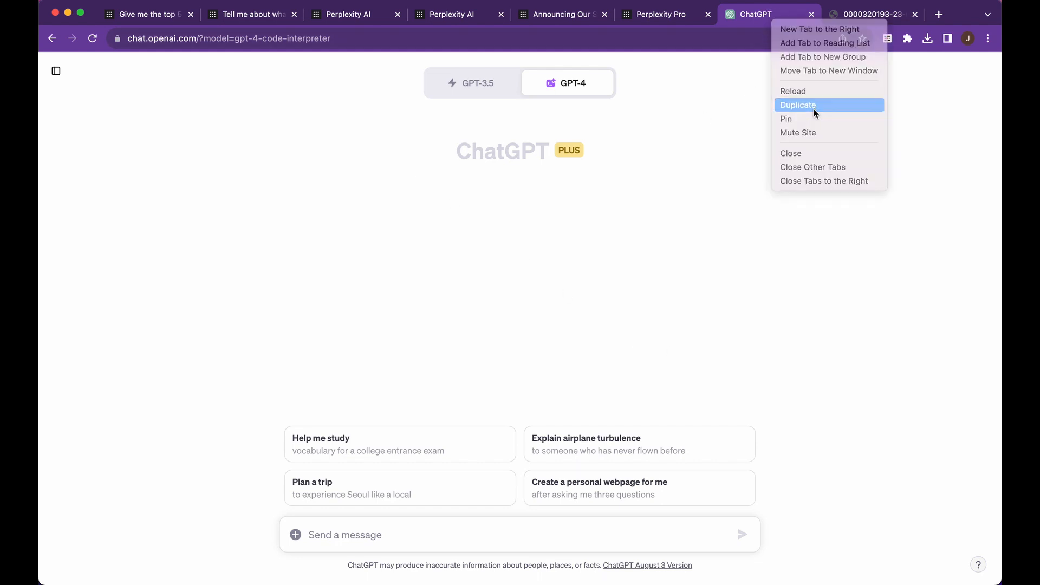
pyautogui.click(798, 105)
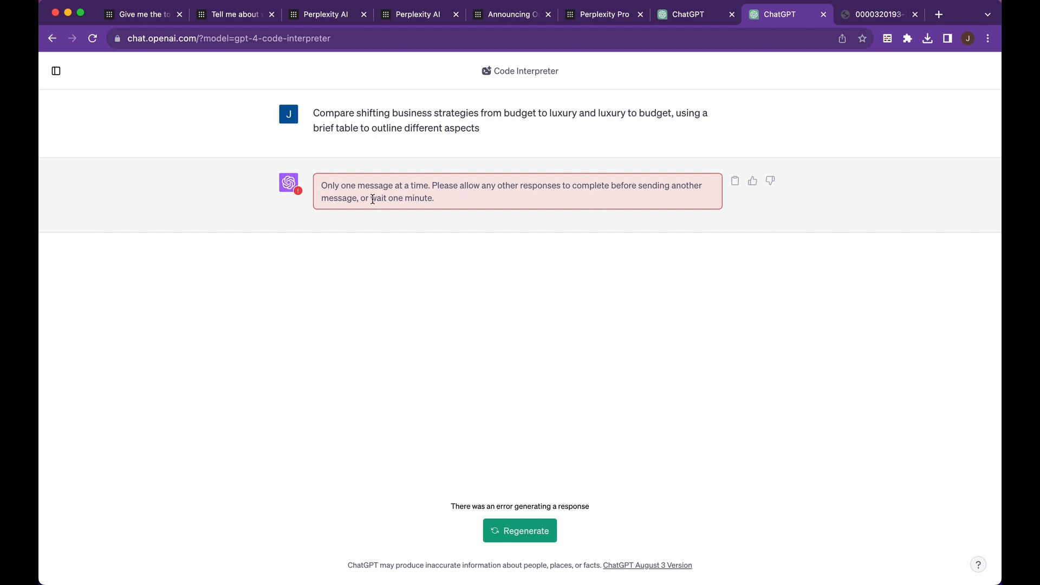
pyautogui.moveTo(259, 64)
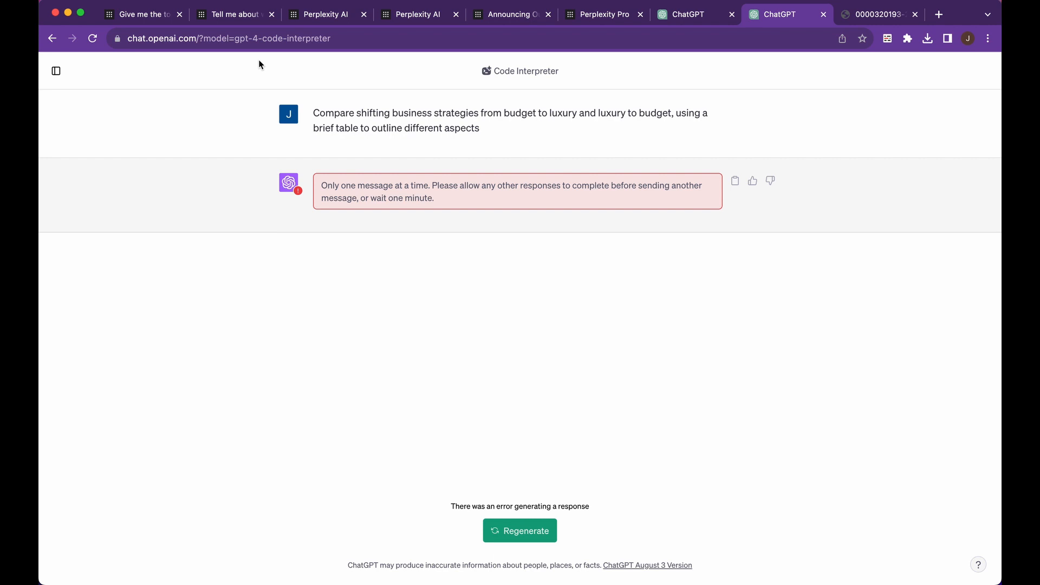
# Compare the finished Perplexity OpenAI answer with both ChatGPT tabs' one-message errors.
pyautogui.click(234, 14)
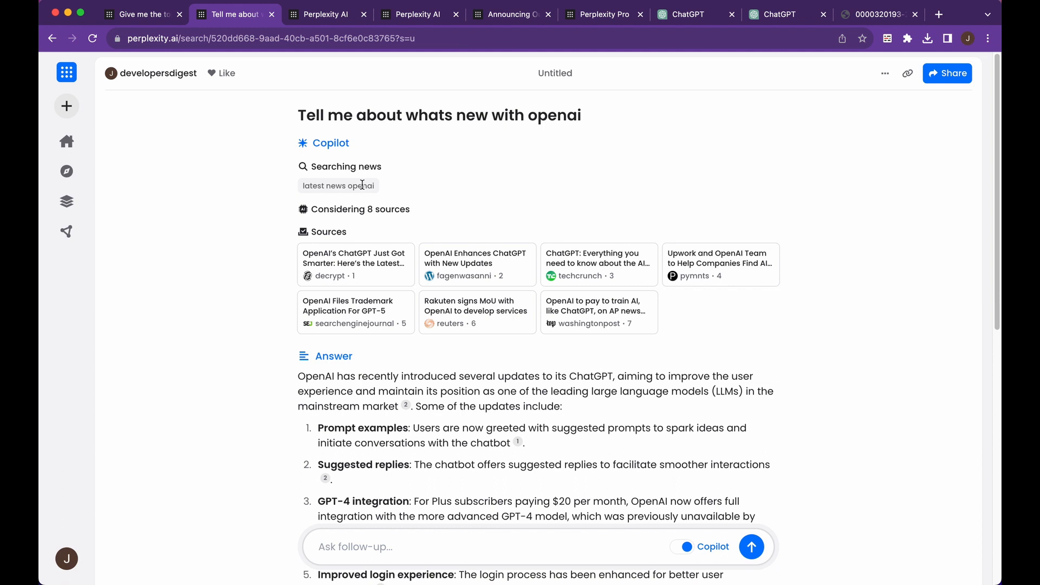
pyautogui.click(690, 14)
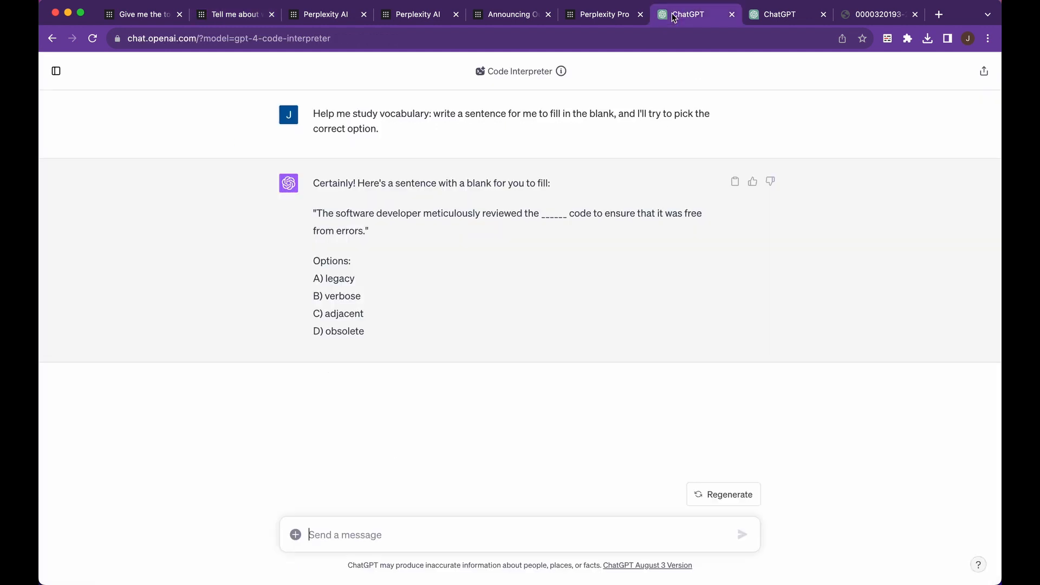
pyautogui.moveTo(671, 379)
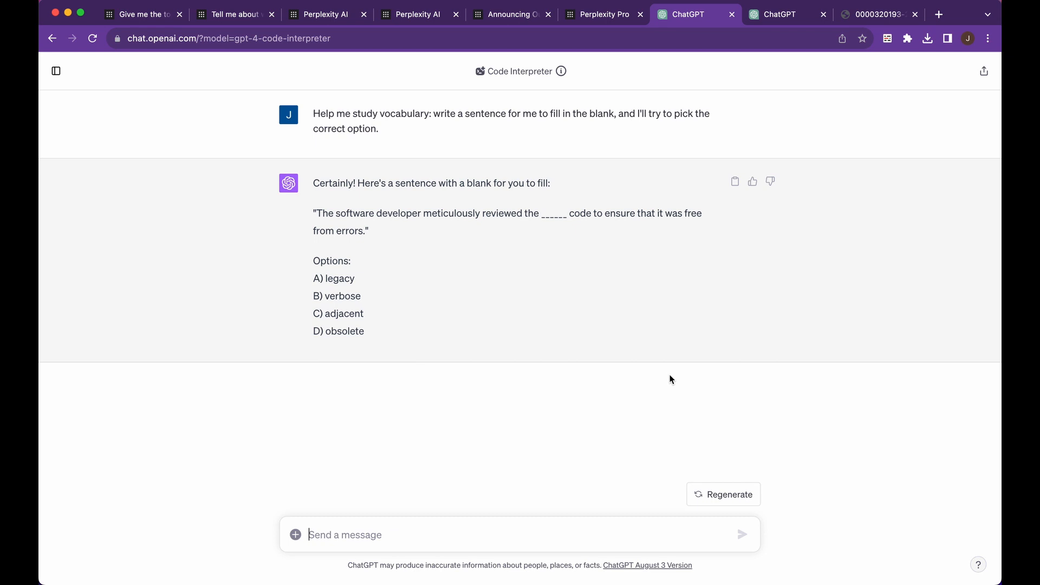
pyautogui.click(779, 14)
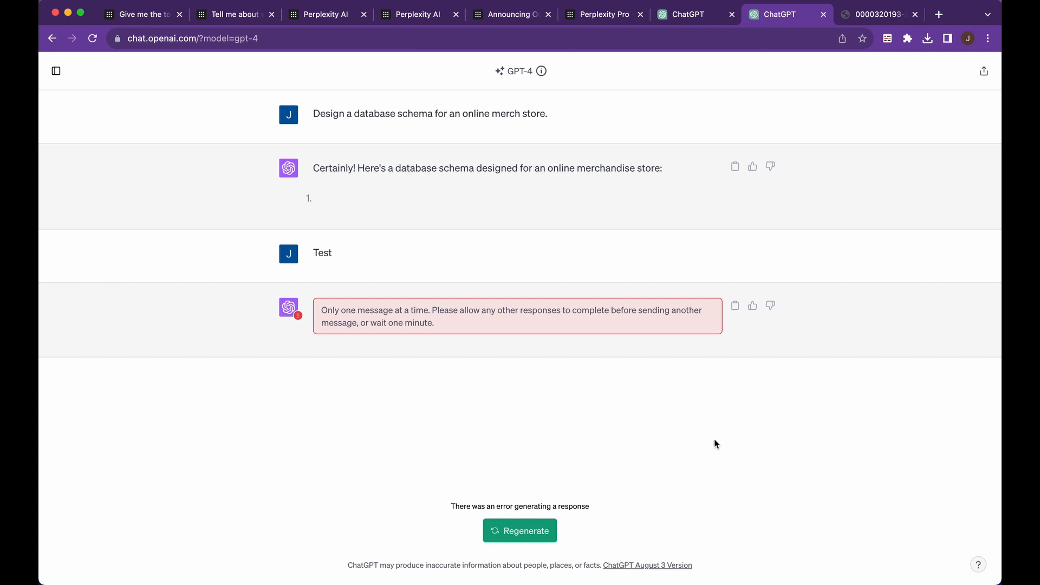
pyautogui.moveTo(352, 34)
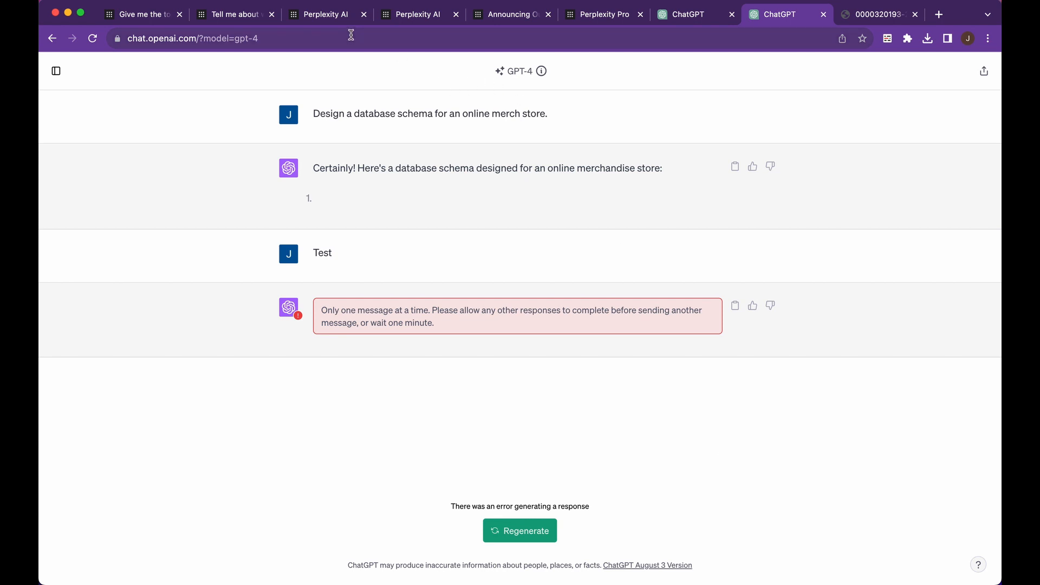
pyautogui.click(325, 14)
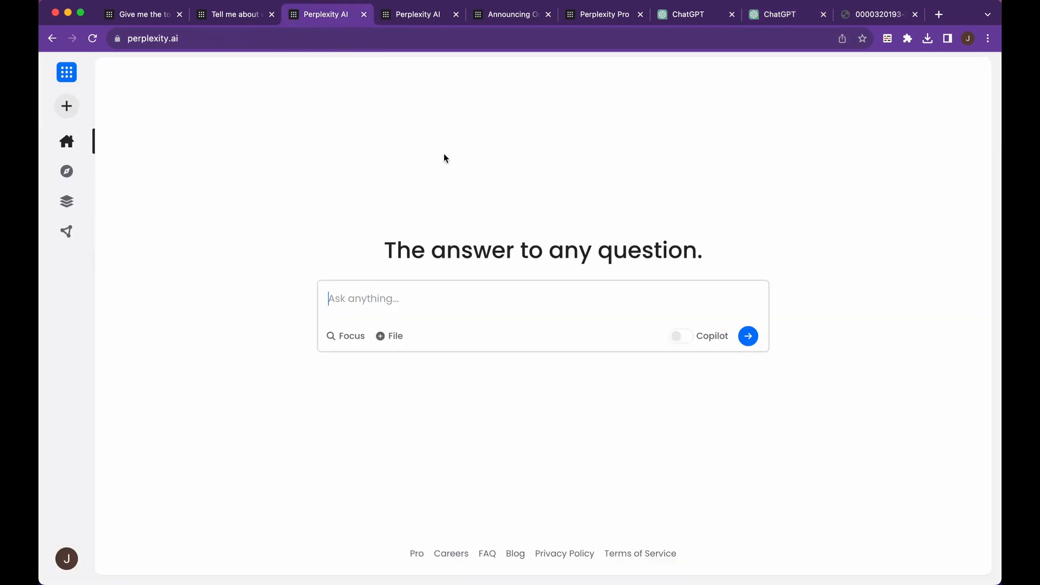
pyautogui.moveTo(508, 386)
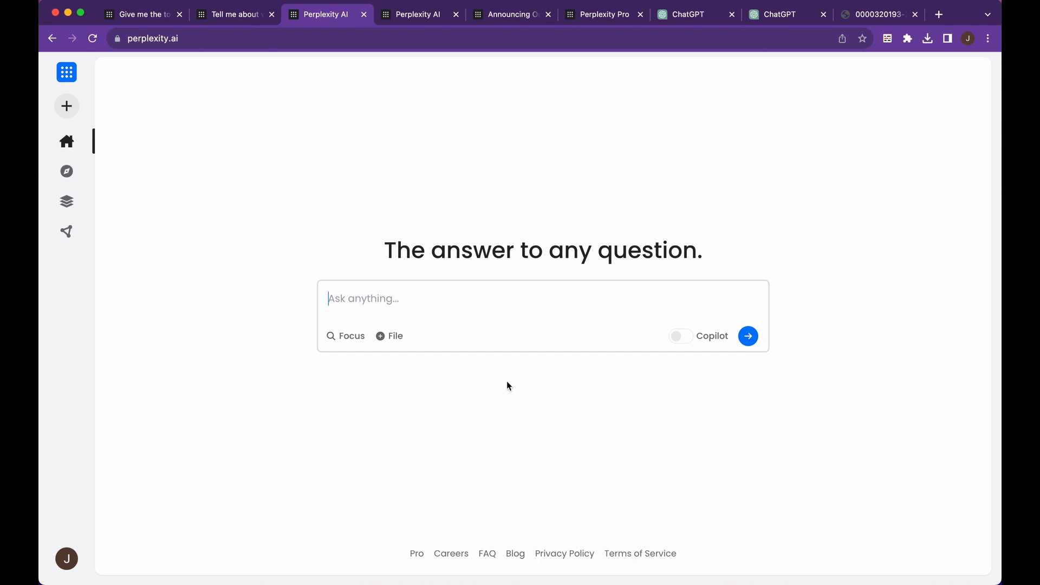
# Show the Focus source options: All, Academic, Writing, Wolfram|Alpha, YouTube, Reddit, Wikipedia.
pyautogui.click(346, 336)
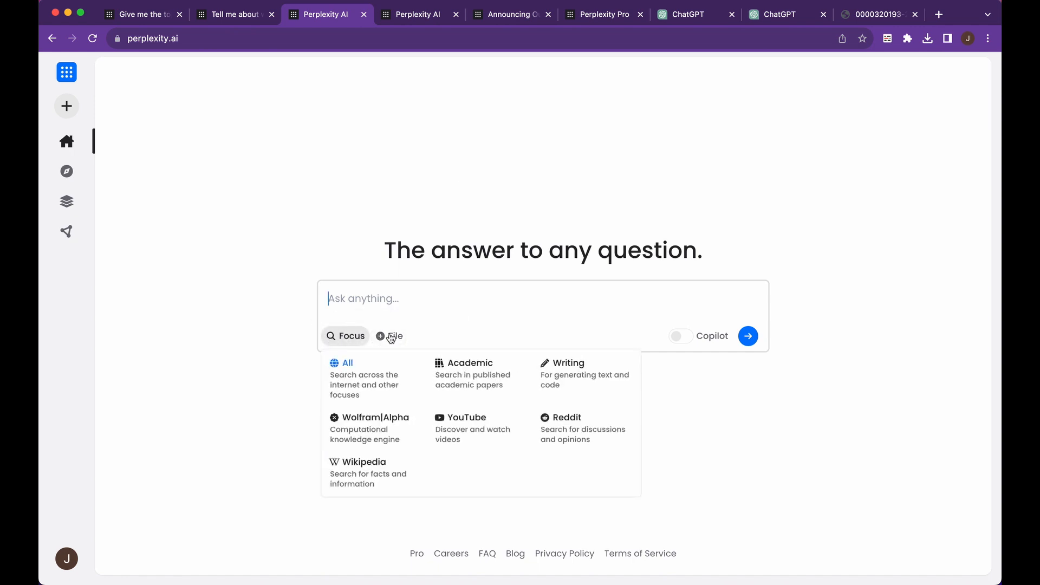
pyautogui.moveTo(434, 348)
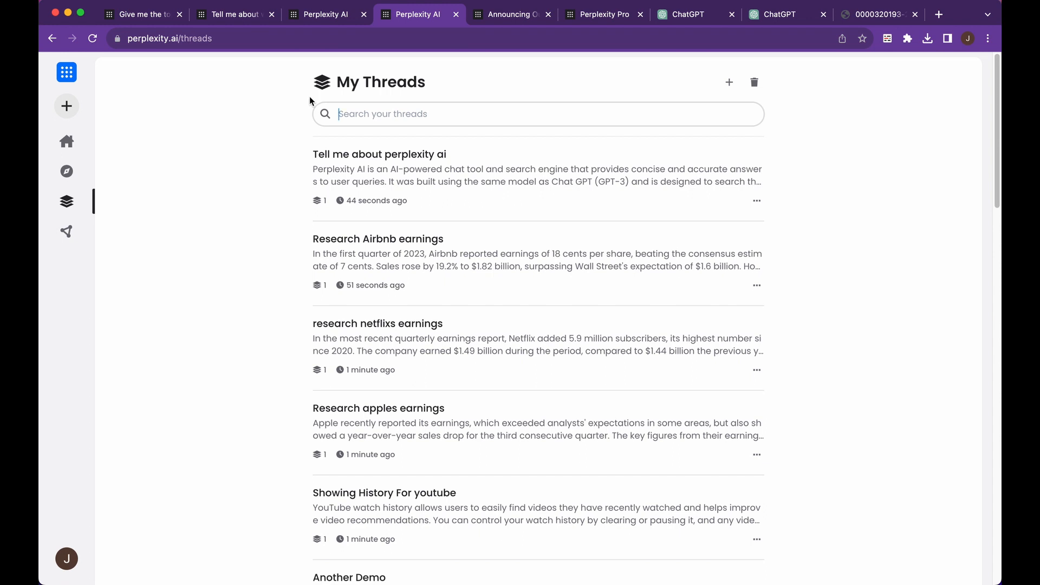
pyautogui.click(511, 14)
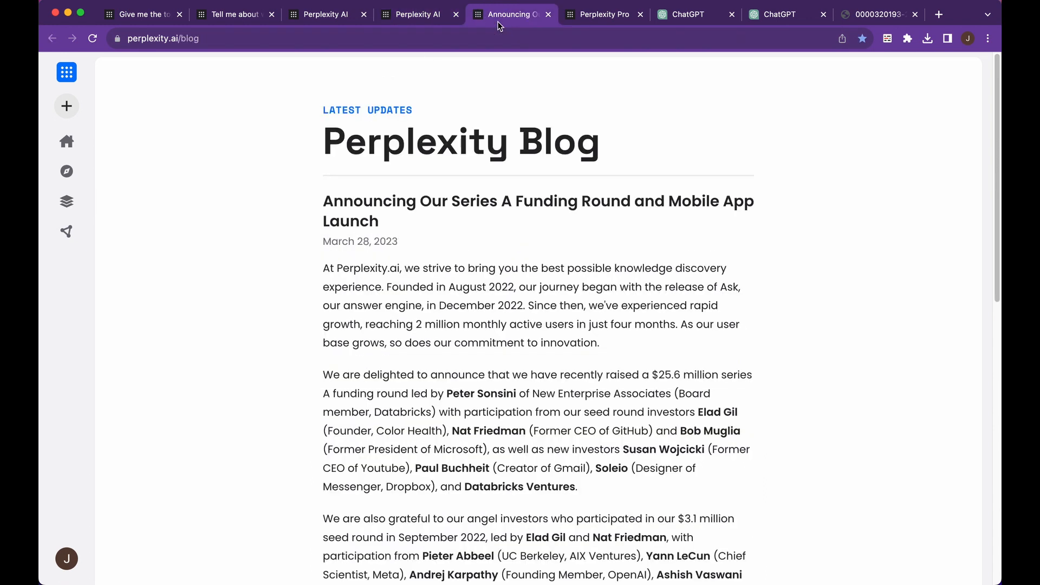
pyautogui.scroll(-3)
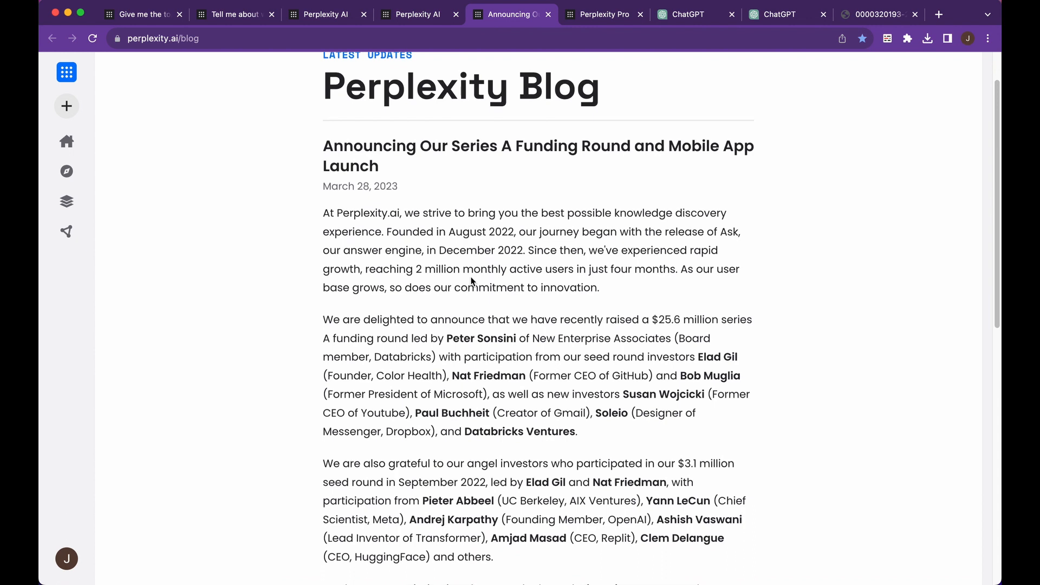
pyautogui.moveTo(526, 304)
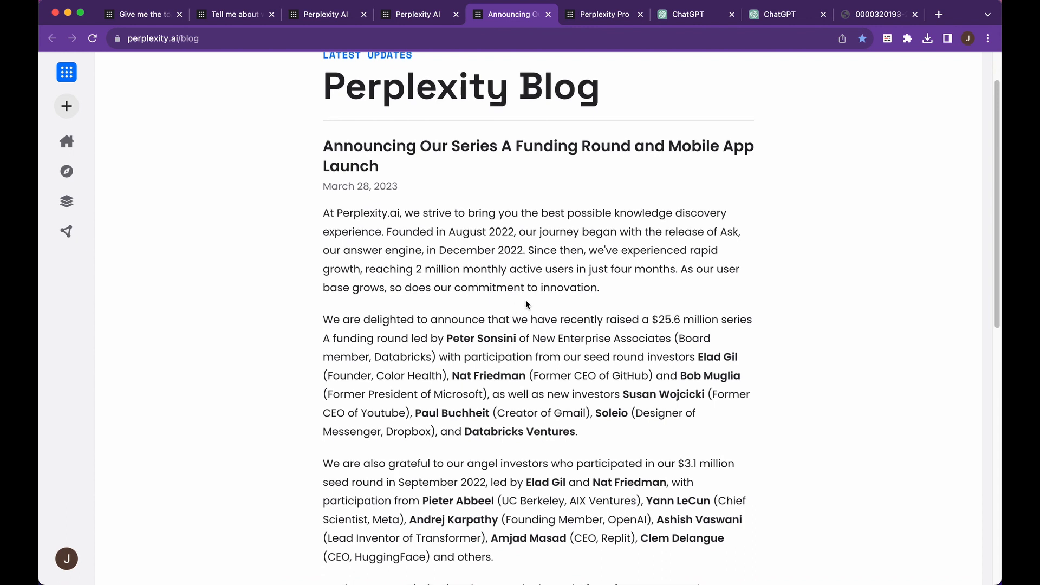
pyautogui.moveTo(512, 367)
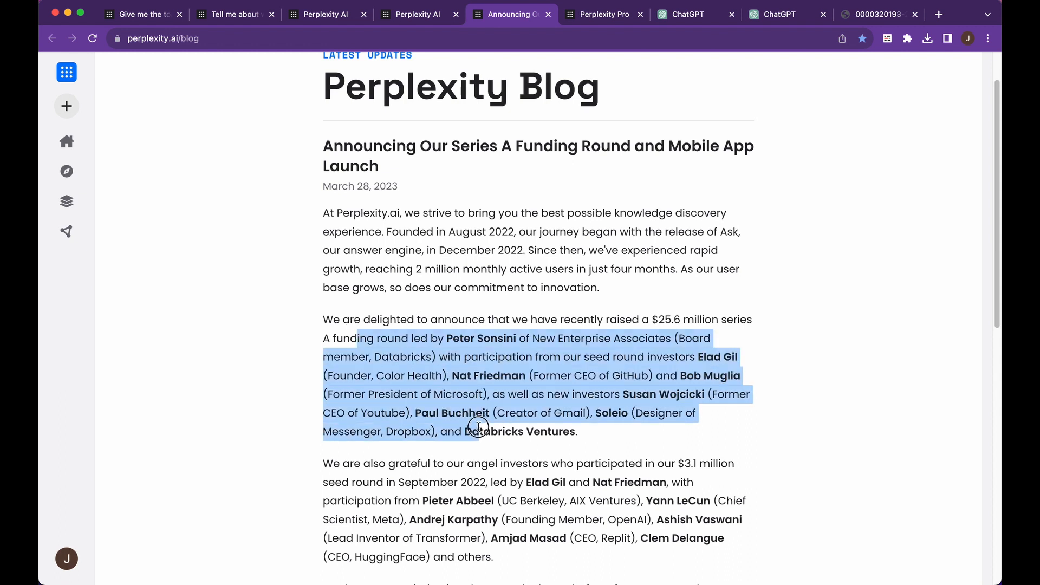
pyautogui.click(588, 435)
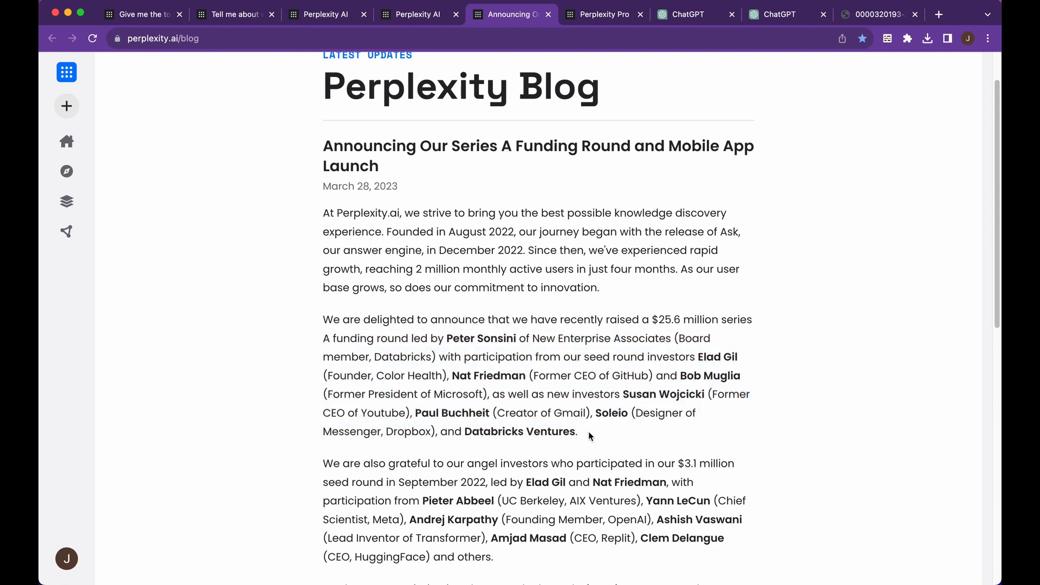
pyautogui.moveTo(549, 426)
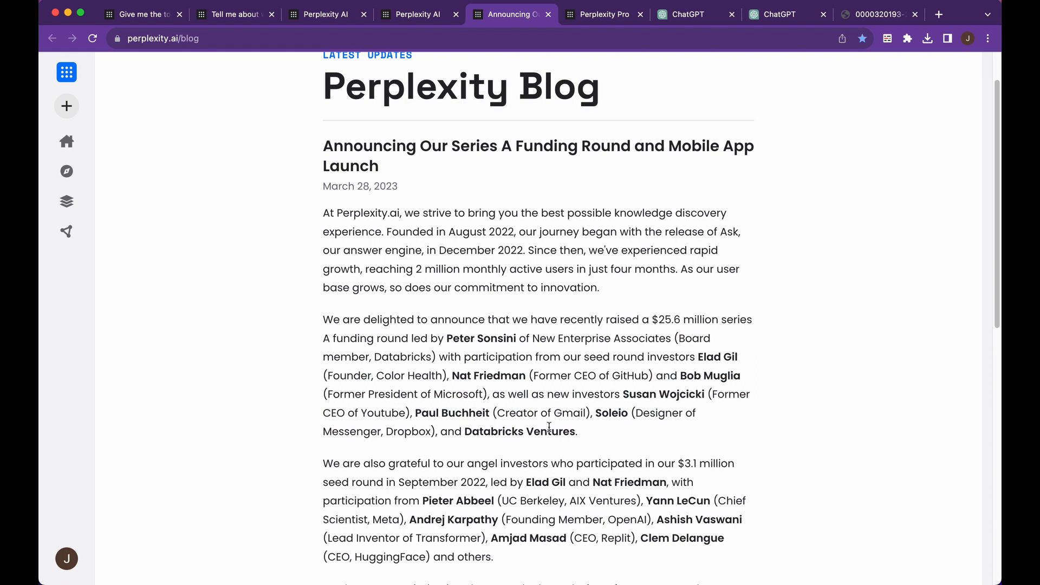
pyautogui.moveTo(683, 435)
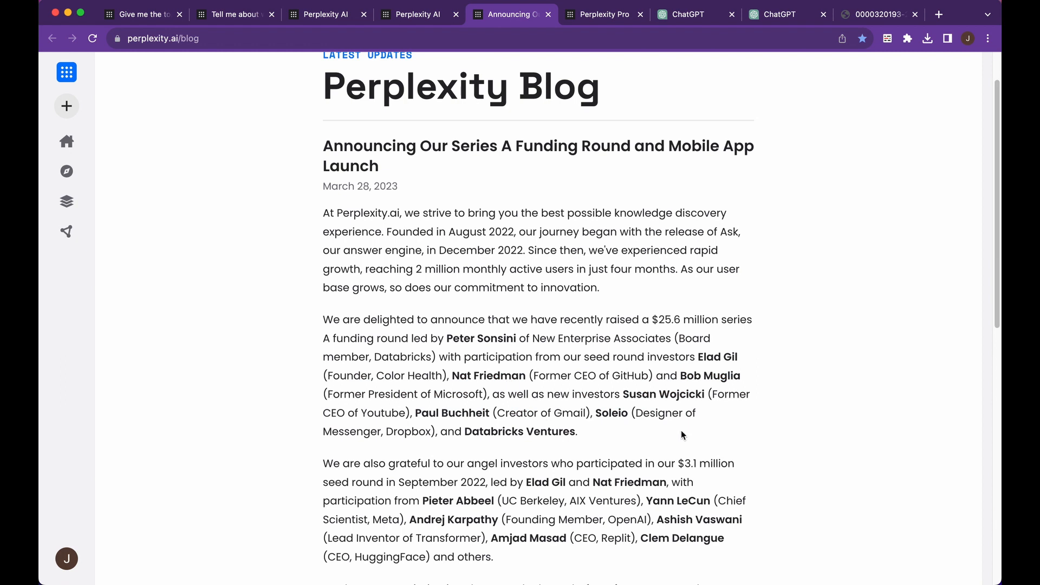
pyautogui.moveTo(671, 446)
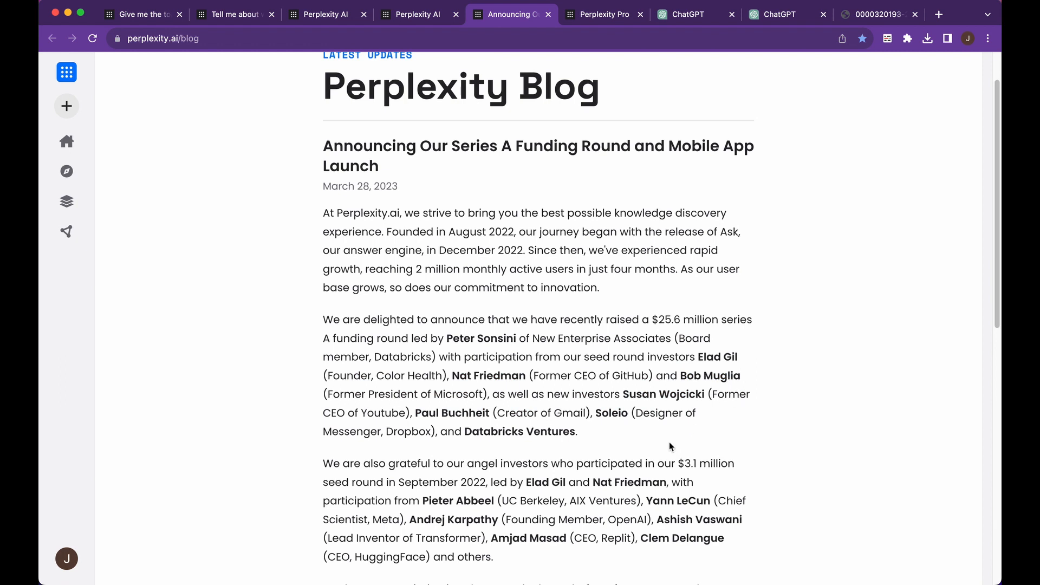
pyautogui.moveTo(649, 408)
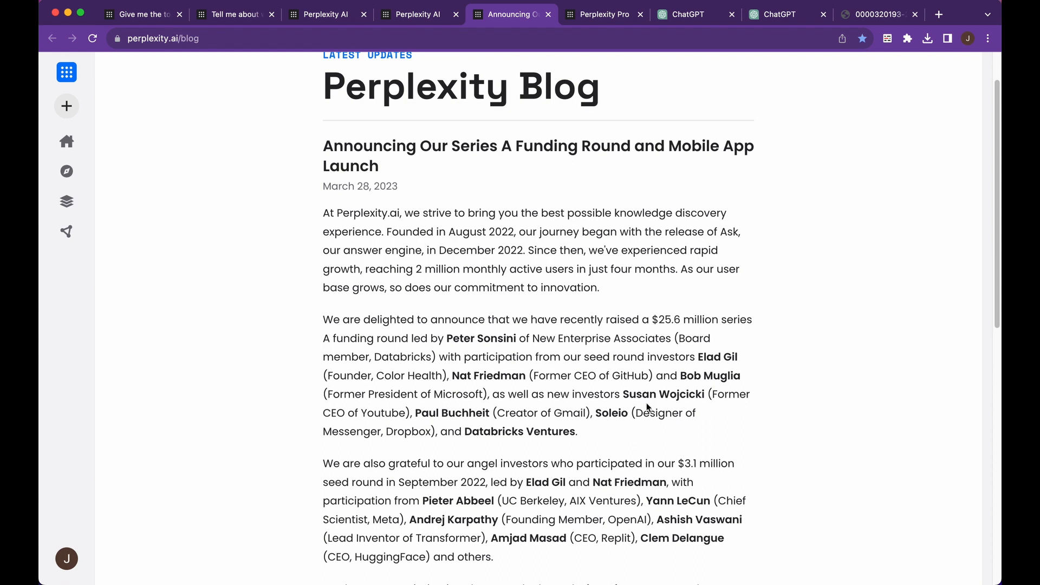
pyautogui.moveTo(668, 440)
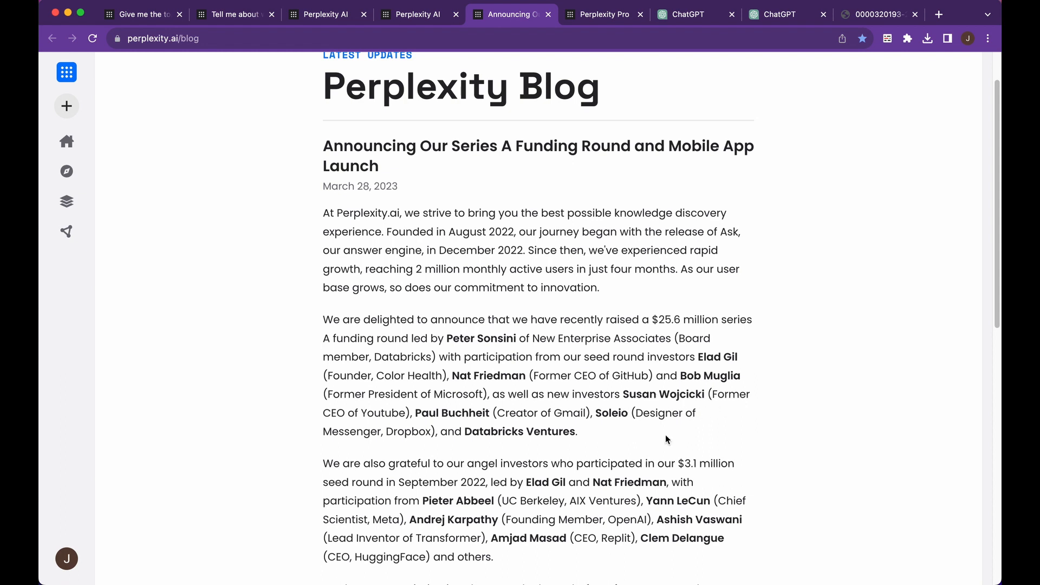
pyautogui.scroll(-3)
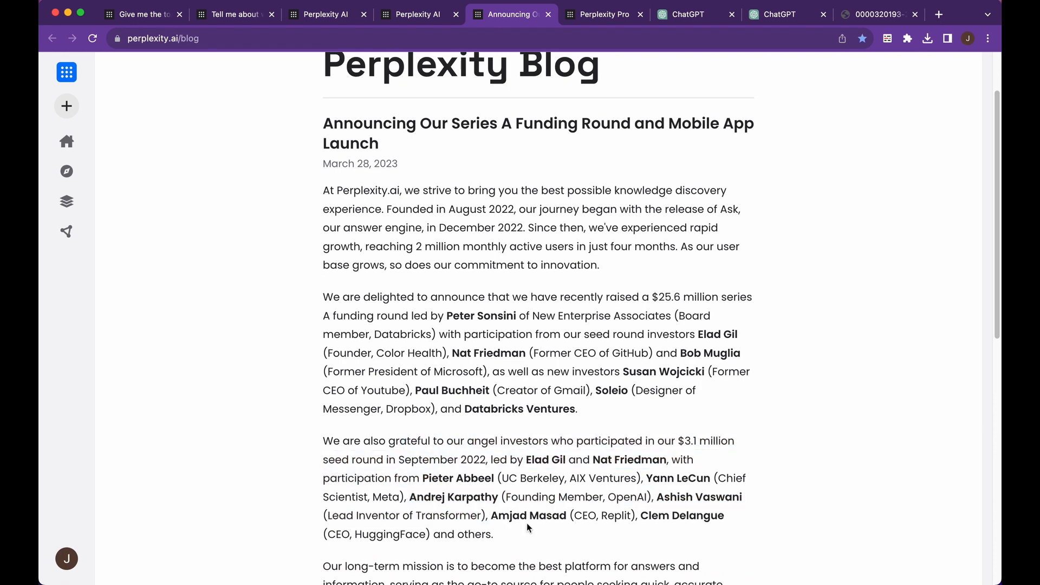
pyautogui.moveTo(446, 510)
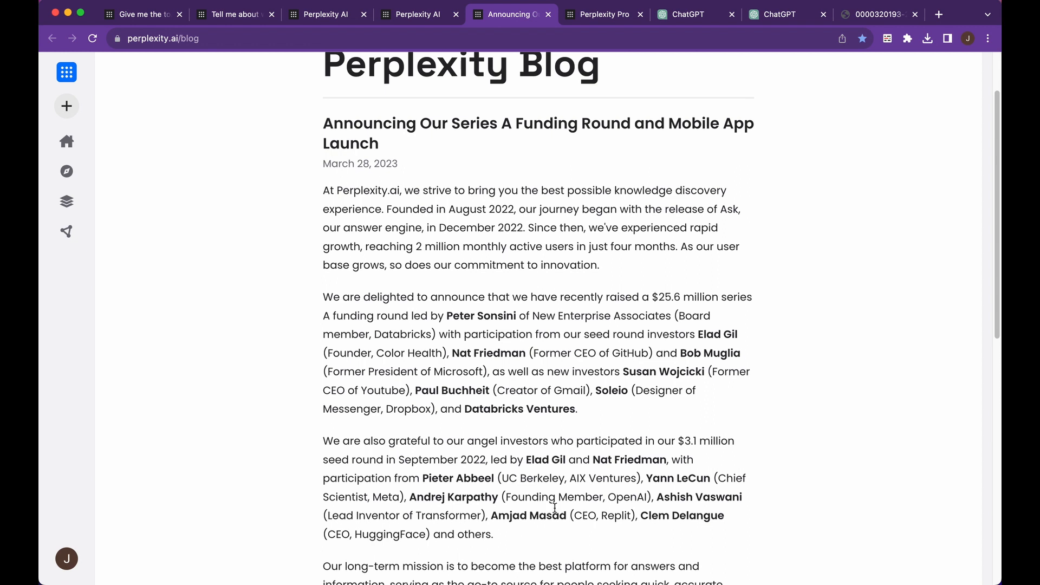
pyautogui.moveTo(635, 515)
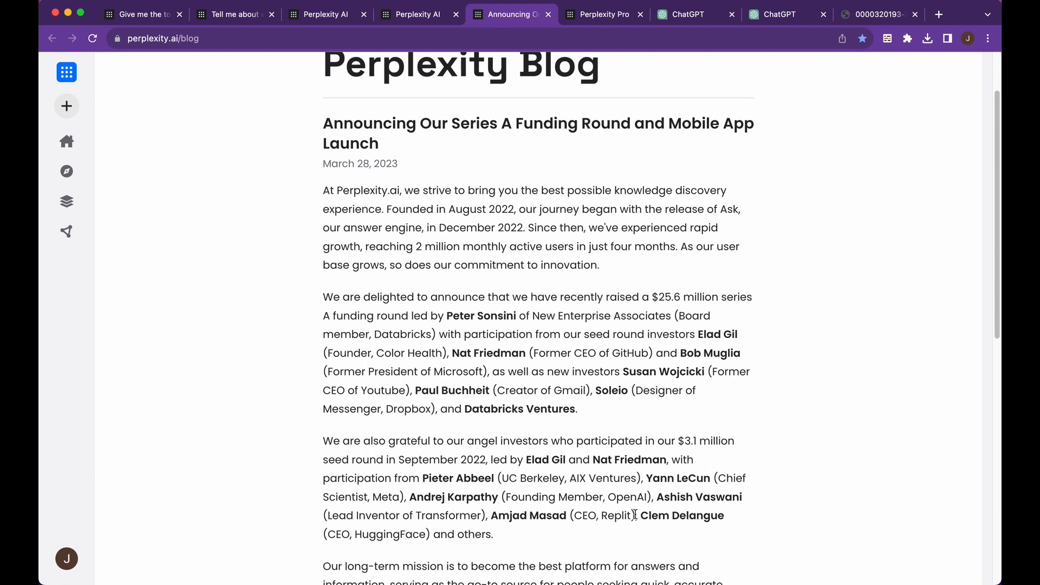
pyautogui.moveTo(534, 332)
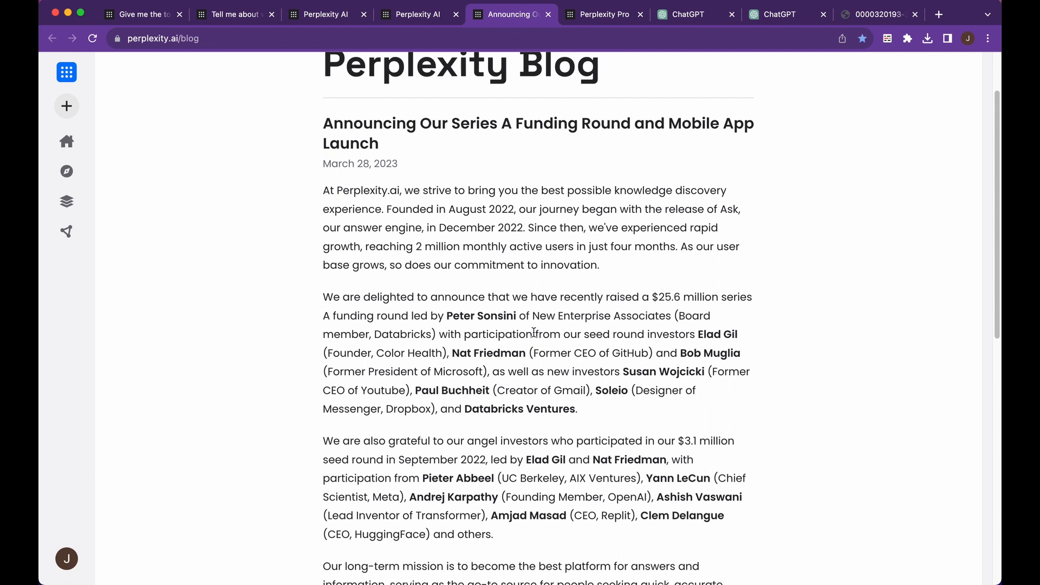
pyautogui.moveTo(416, 15)
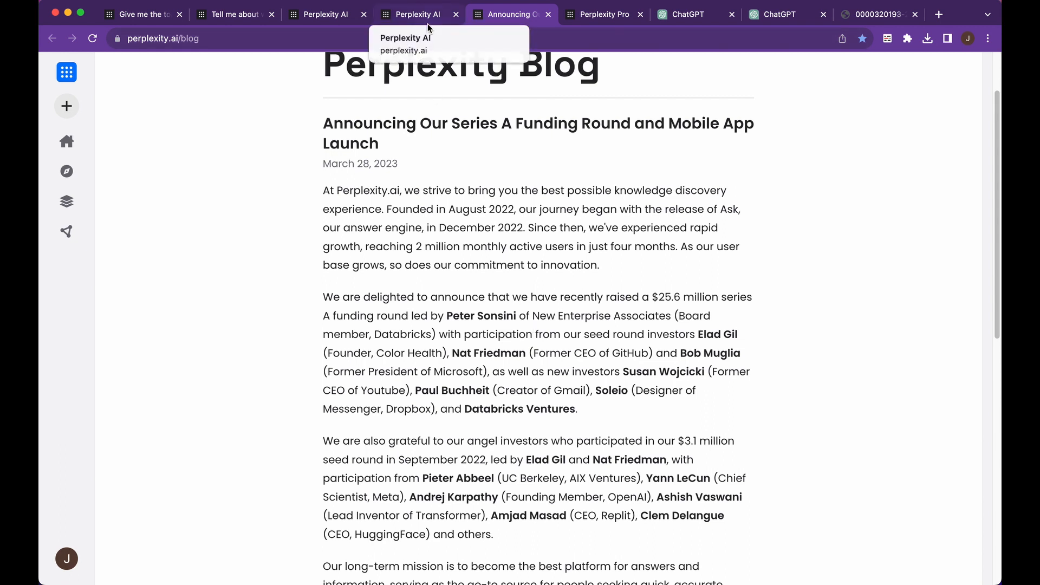
pyautogui.moveTo(603, 14)
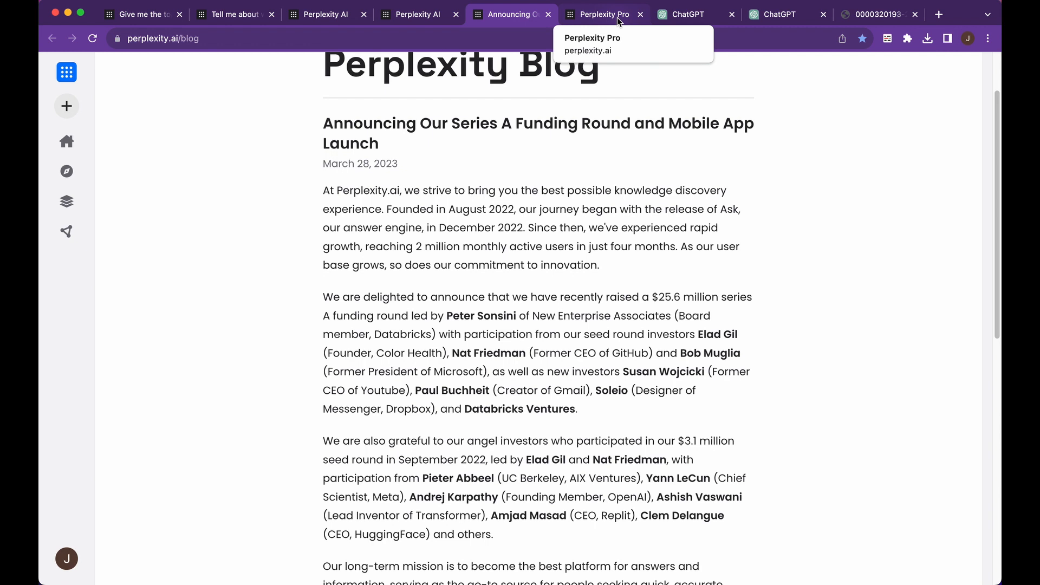
# Switch to the Perplexity Pro tab listing $20 monthly and $200 yearly pricing.
pyautogui.click(603, 14)
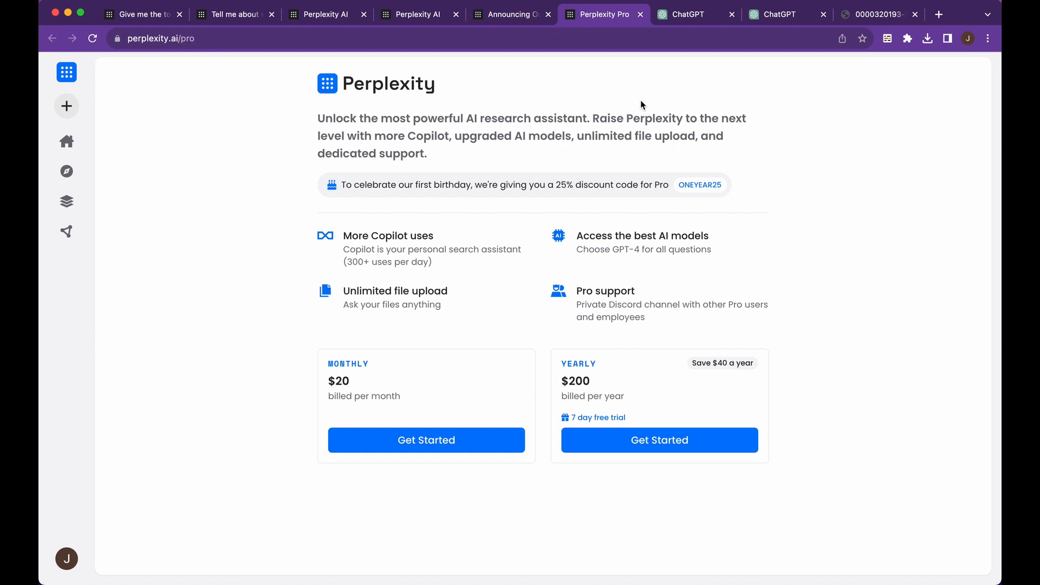
pyautogui.moveTo(630, 218)
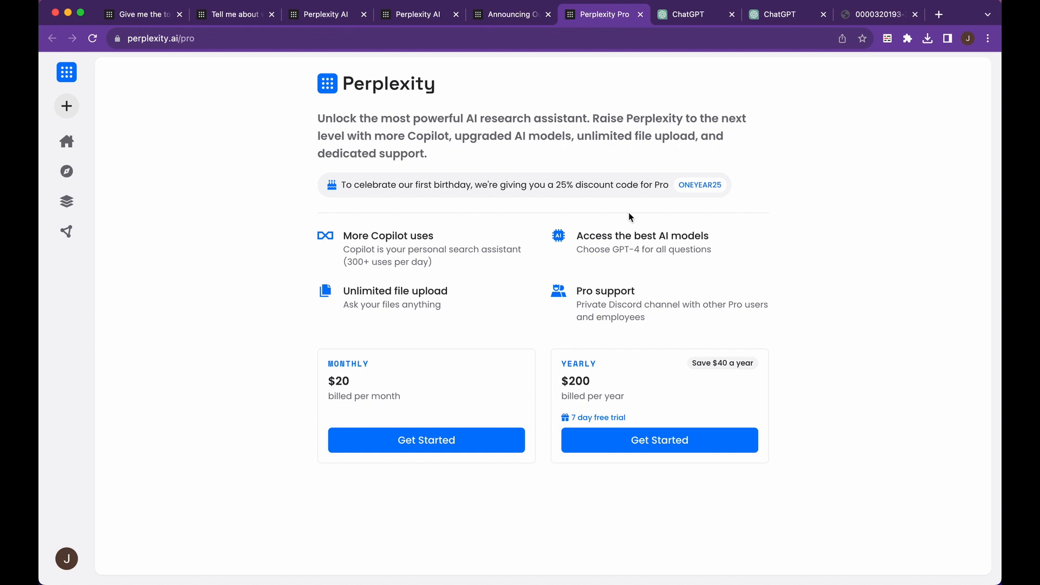
pyautogui.moveTo(662, 215)
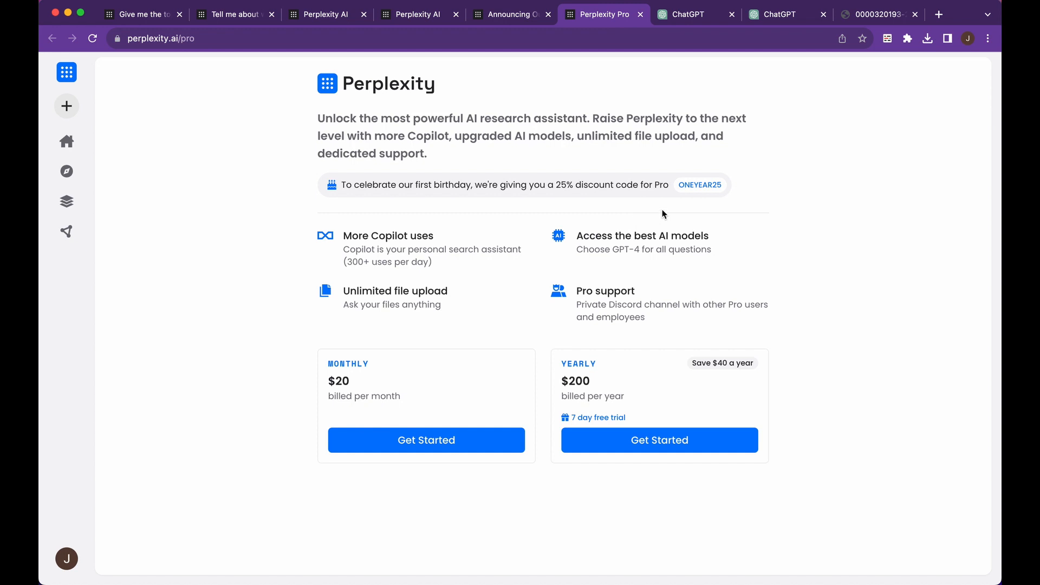
pyautogui.moveTo(618, 209)
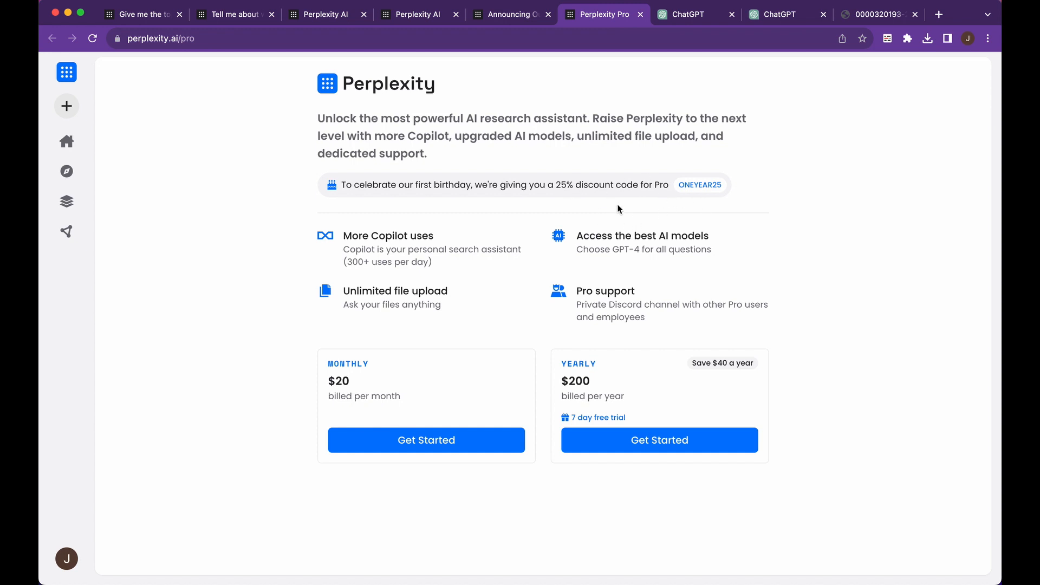
pyautogui.moveTo(669, 234)
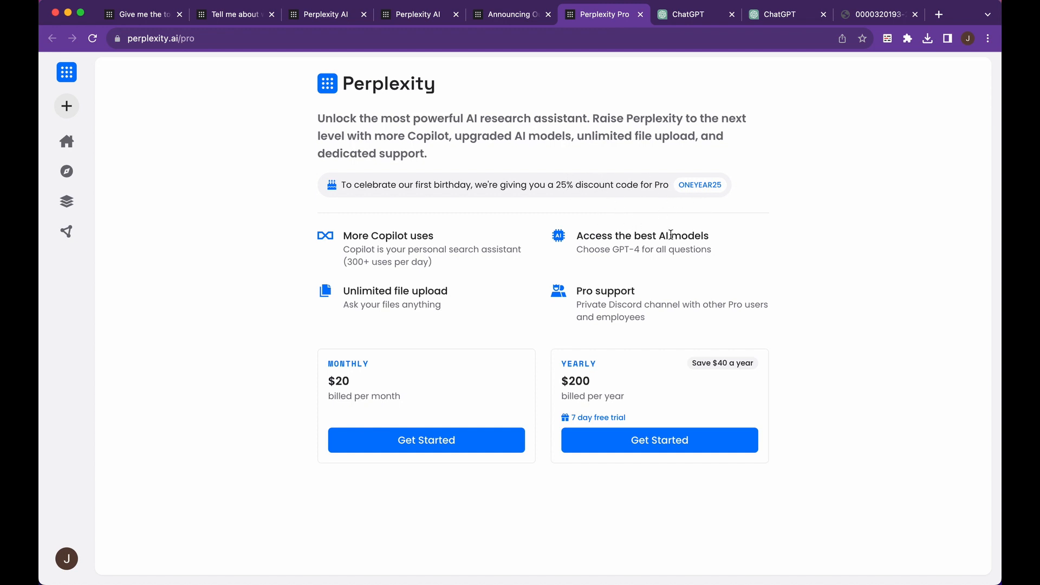
pyautogui.moveTo(654, 410)
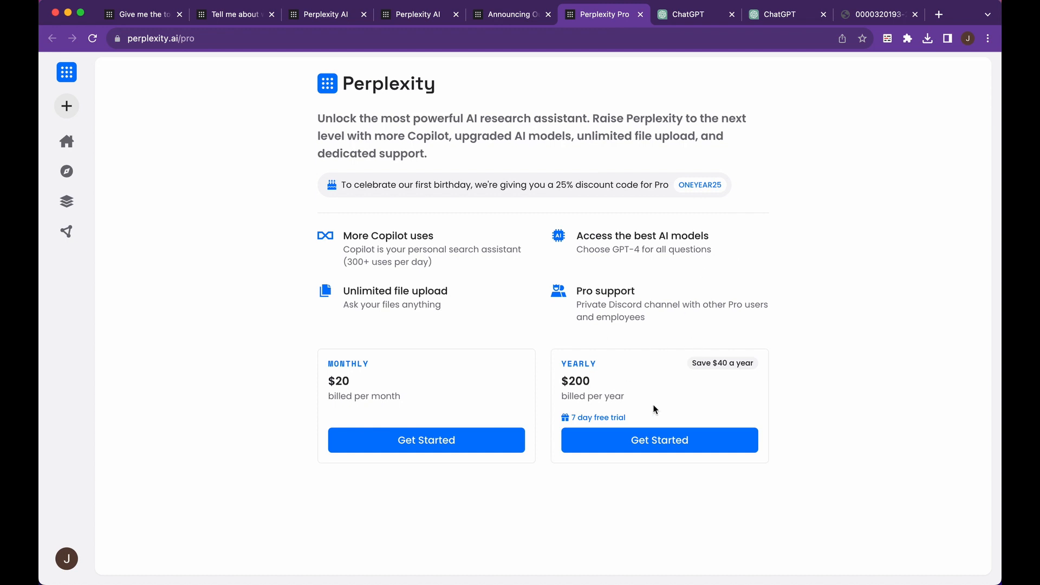
pyautogui.moveTo(597, 379)
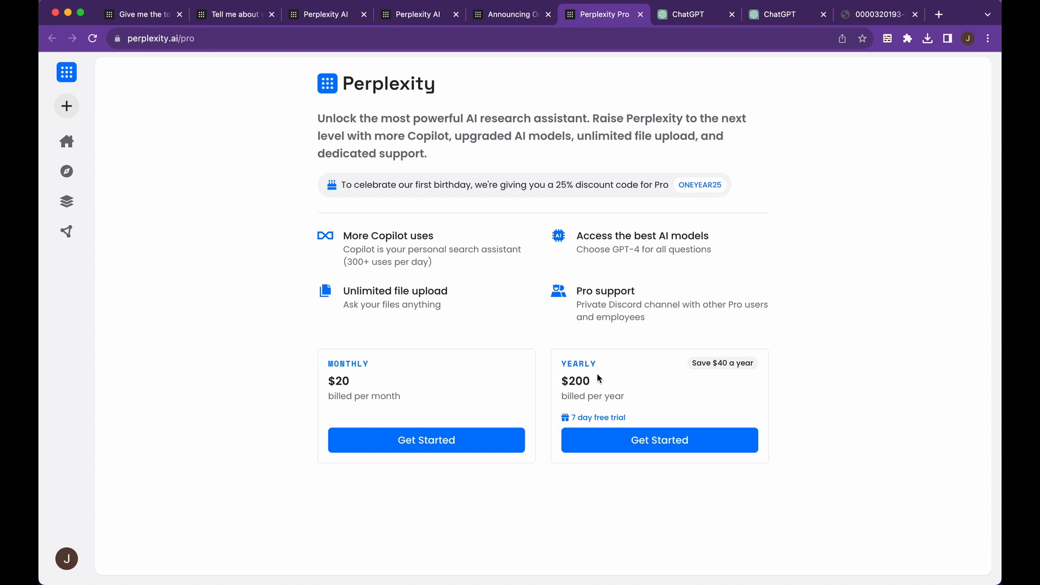
pyautogui.moveTo(399, 300)
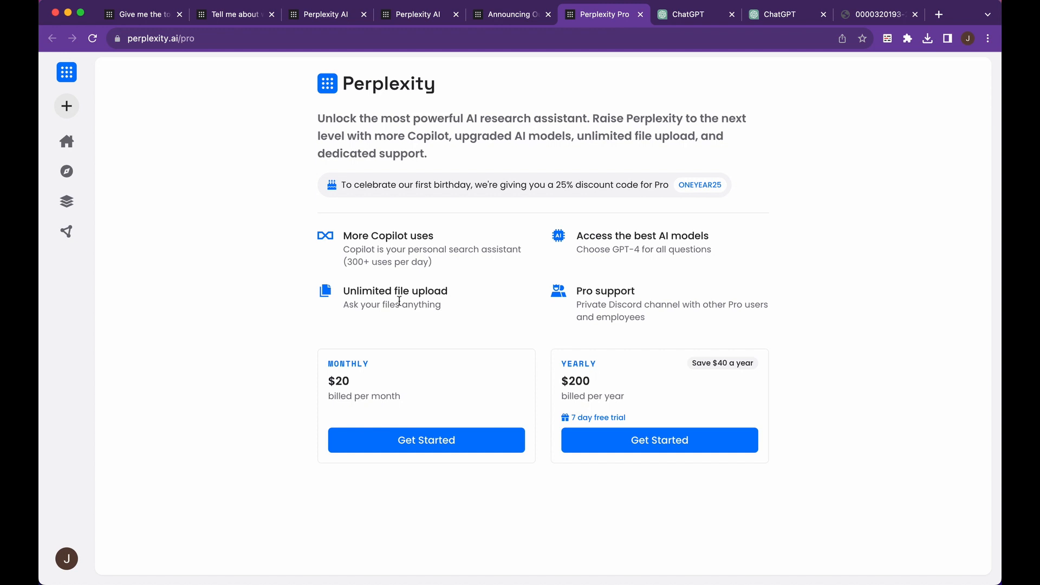
pyautogui.moveTo(66, 171)
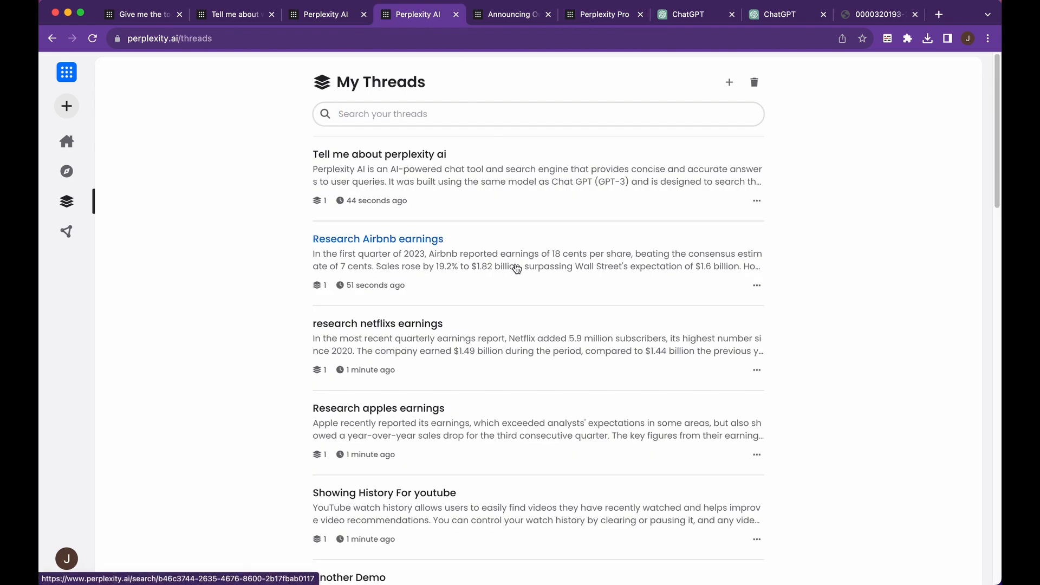
pyautogui.moveTo(594, 177)
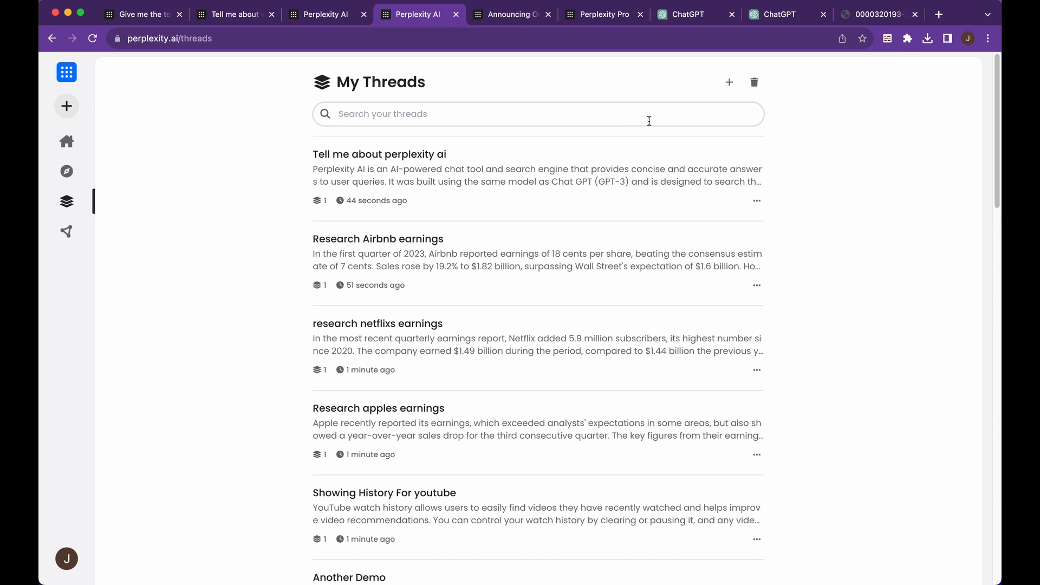
pyautogui.moveTo(201, 153)
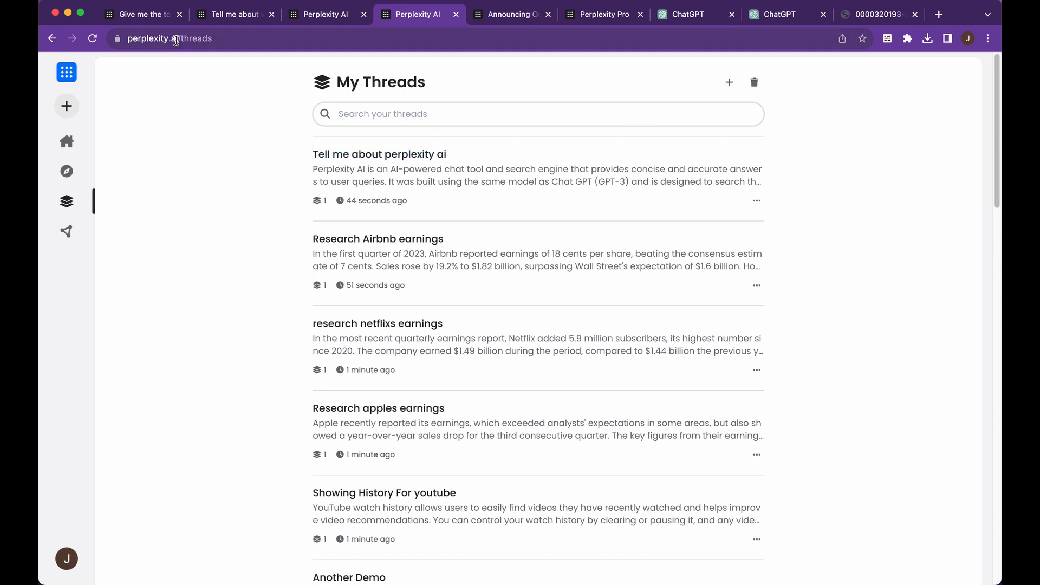
pyautogui.moveTo(139, 14)
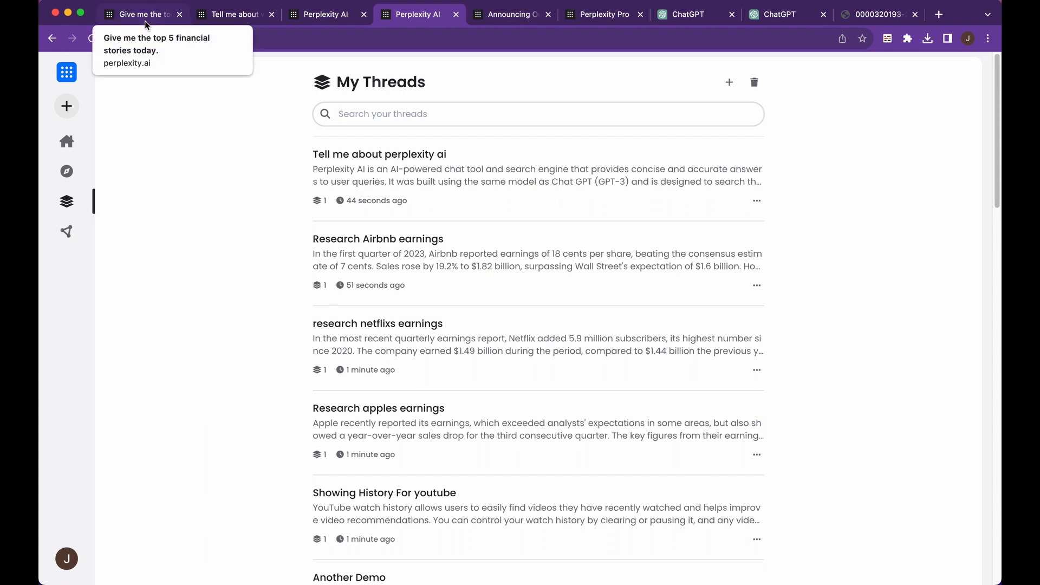
# Switch back to the Perplexity AI home tab with its empty question box.
pyautogui.click(140, 14)
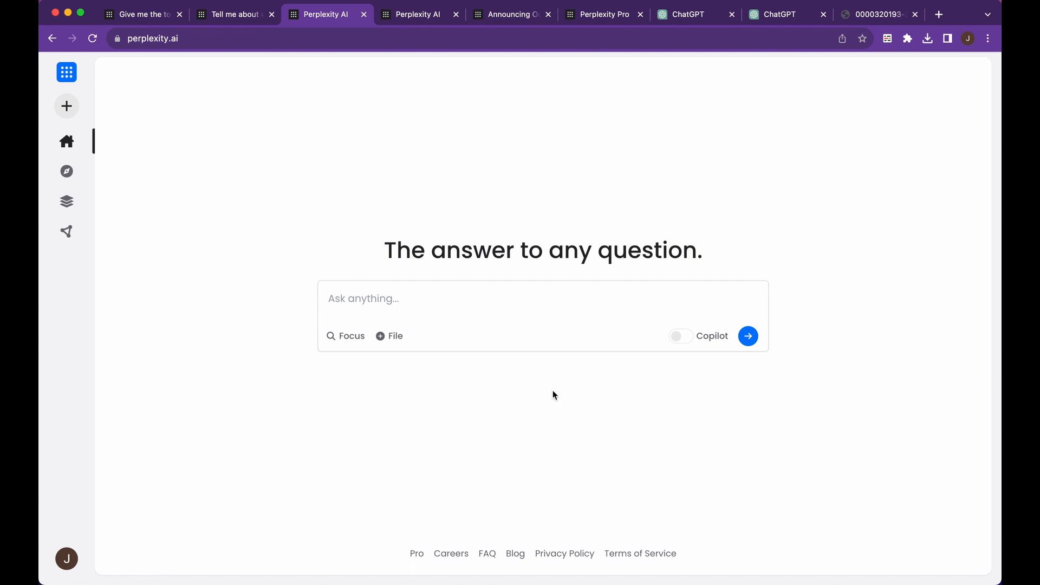
pyautogui.moveTo(364, 414)
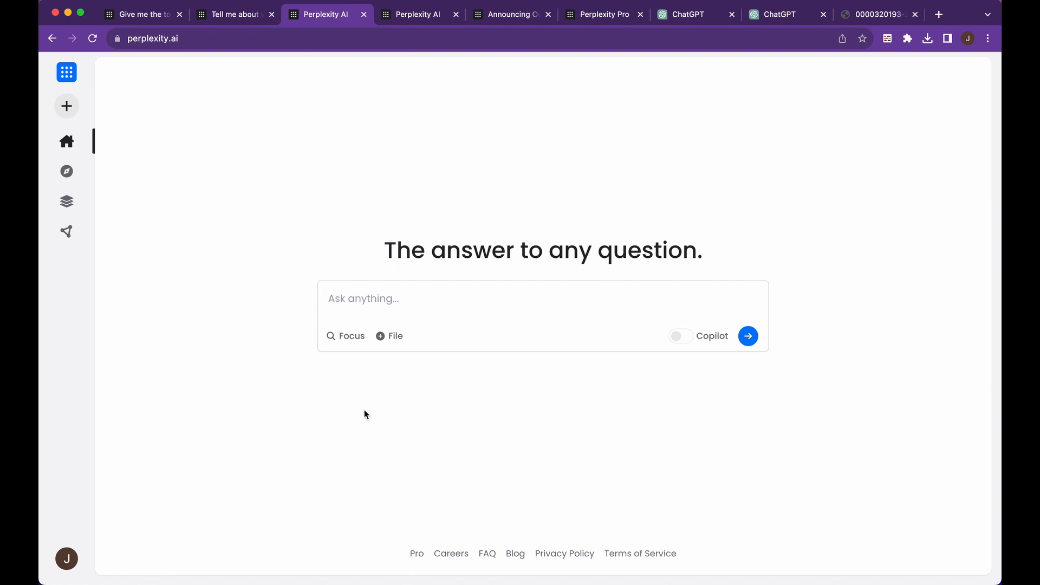
pyautogui.moveTo(367, 352)
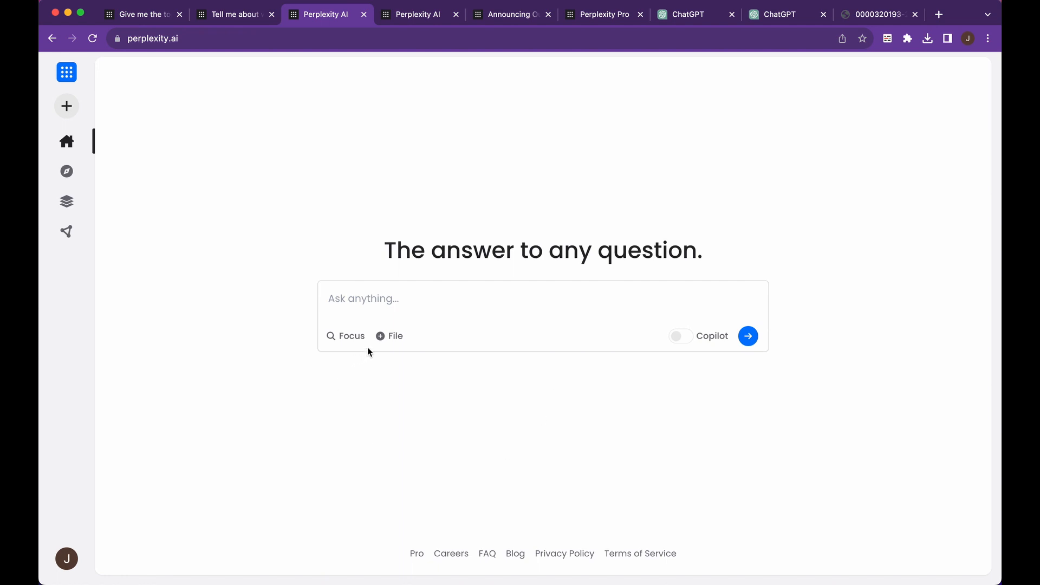
pyautogui.moveTo(398, 413)
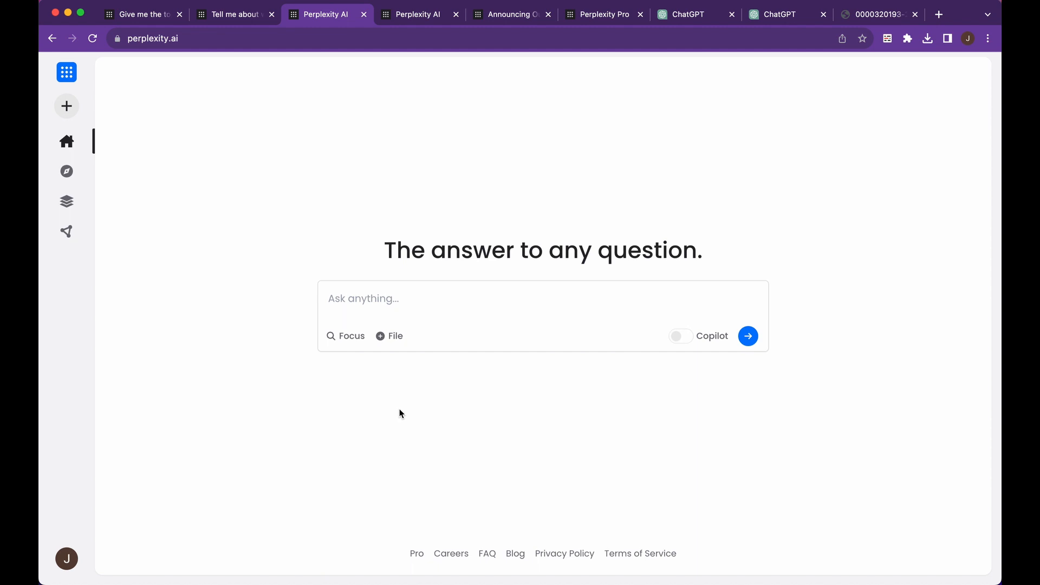
pyautogui.moveTo(728, 157)
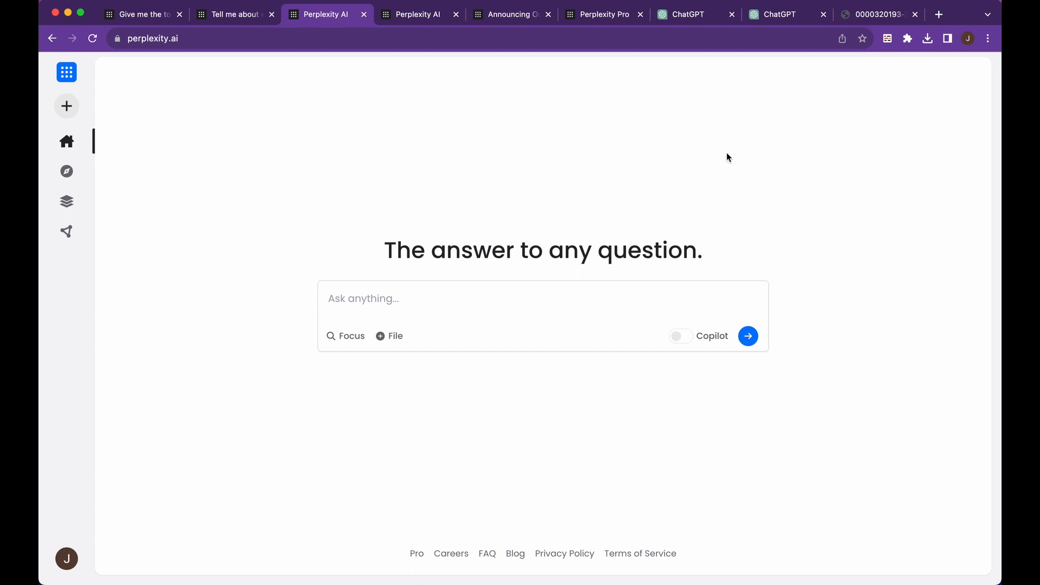
pyautogui.moveTo(720, 155)
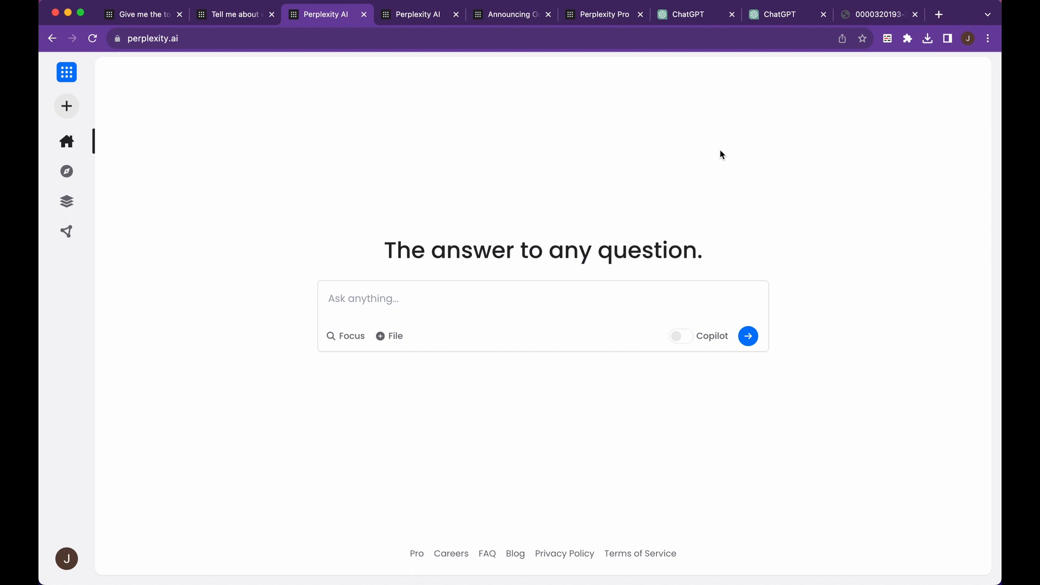
pyautogui.moveTo(680, 336)
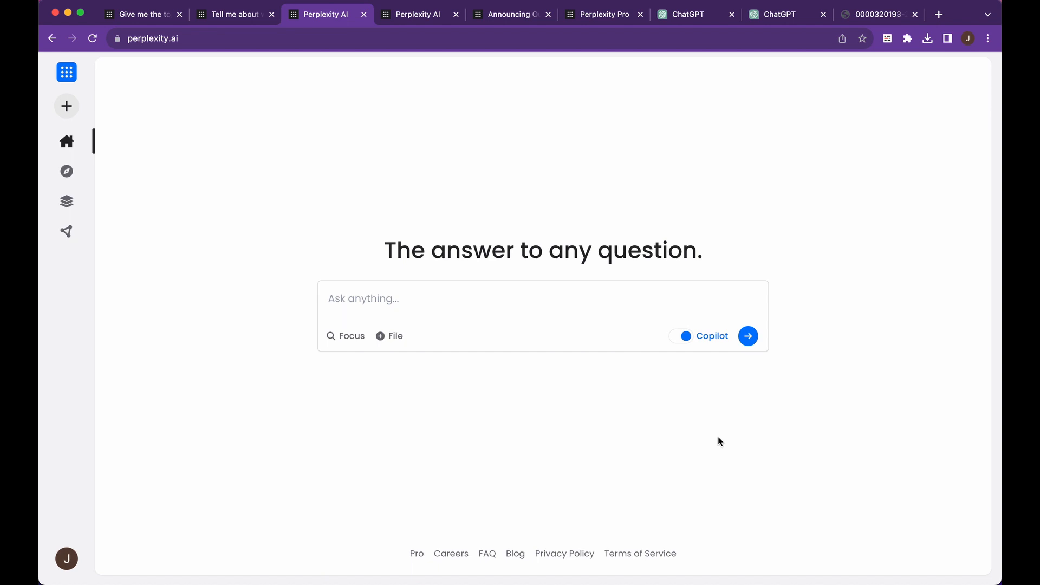
pyautogui.moveTo(769, 434)
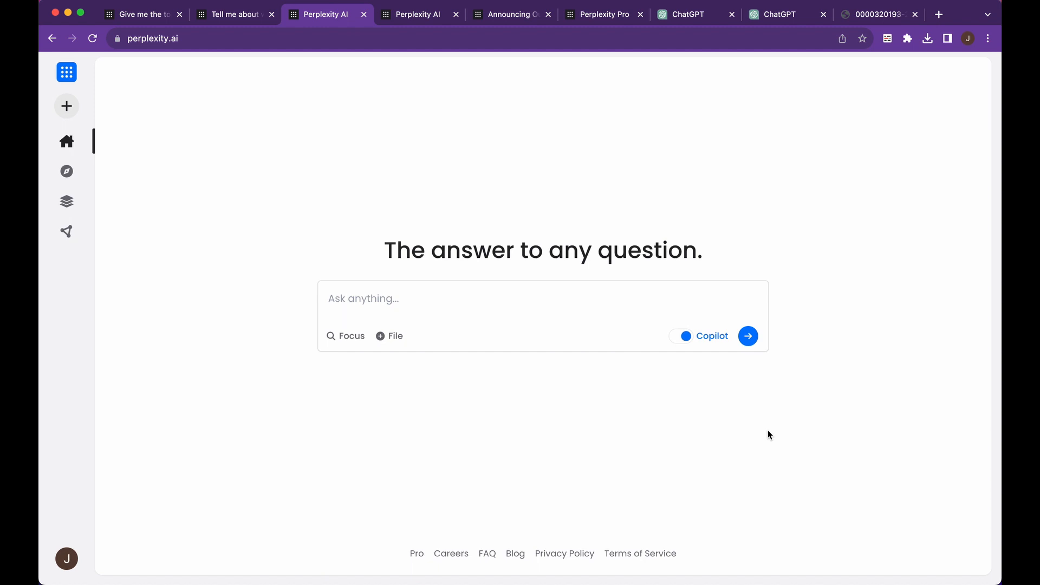
pyautogui.moveTo(661, 418)
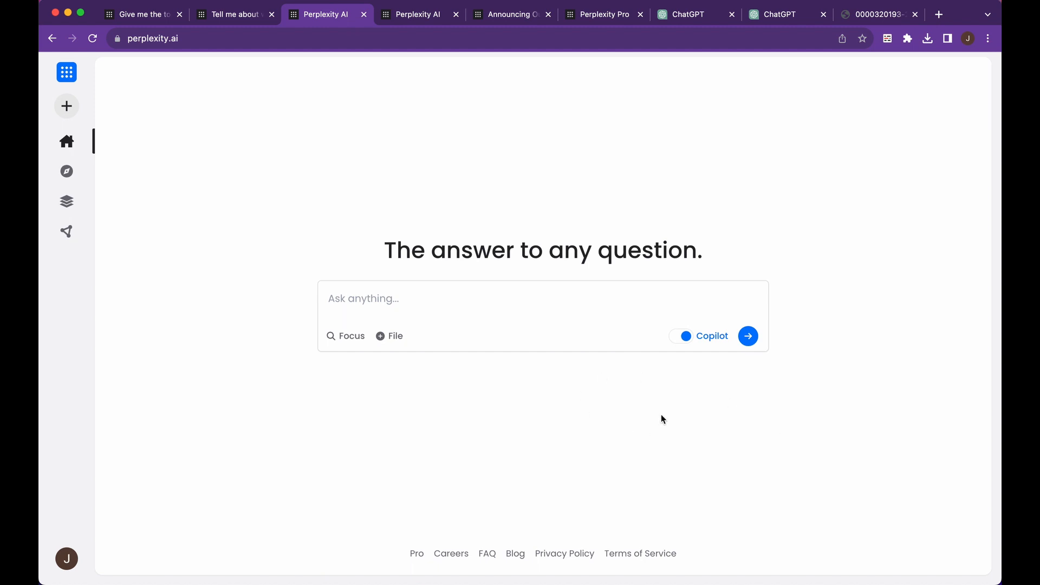